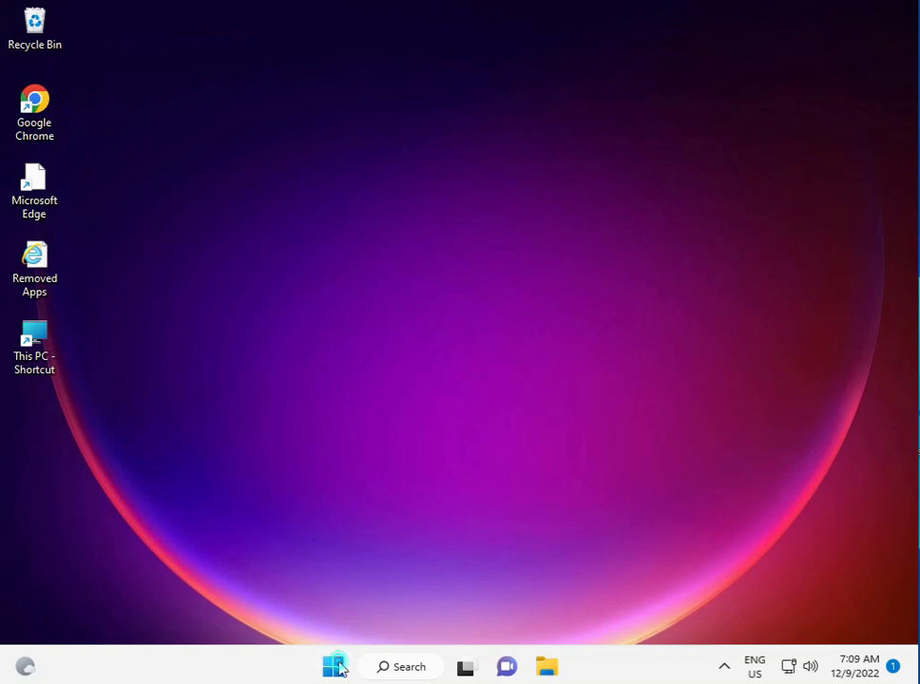
Search Start for cmd and bring up Command Prompt's Run as administrator option.
{"action": "left_click", "coordinate": [333, 665]}
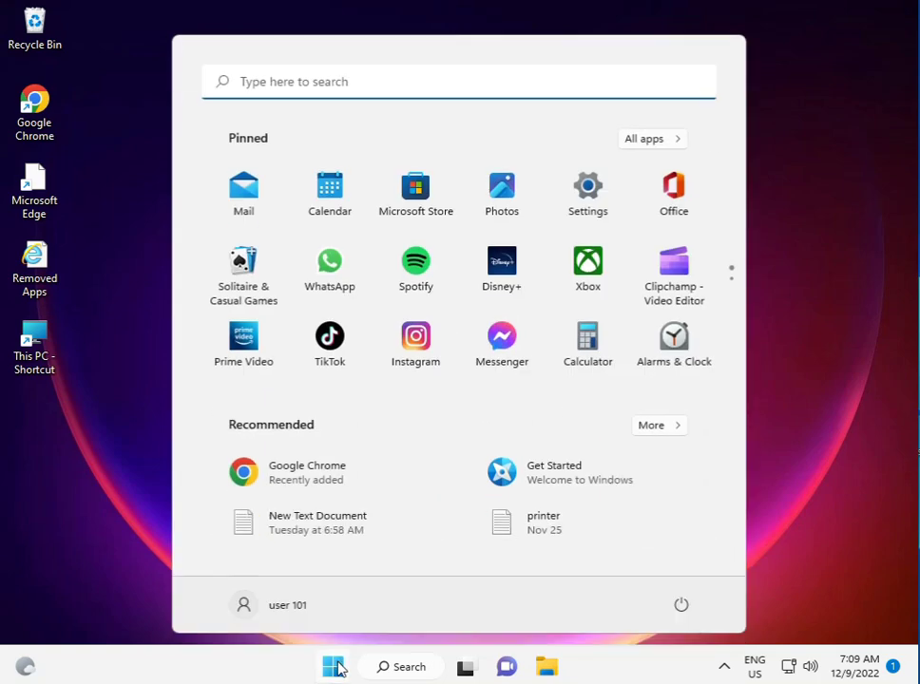
{"action": "left_click", "coordinate": [334, 666]}
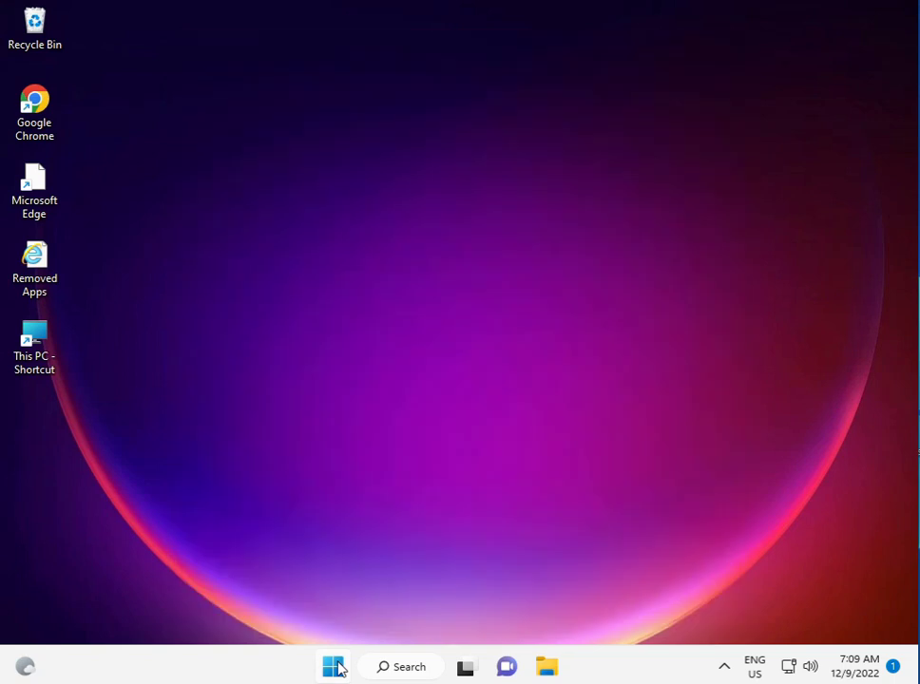
{"action": "type", "text": "cmd"}
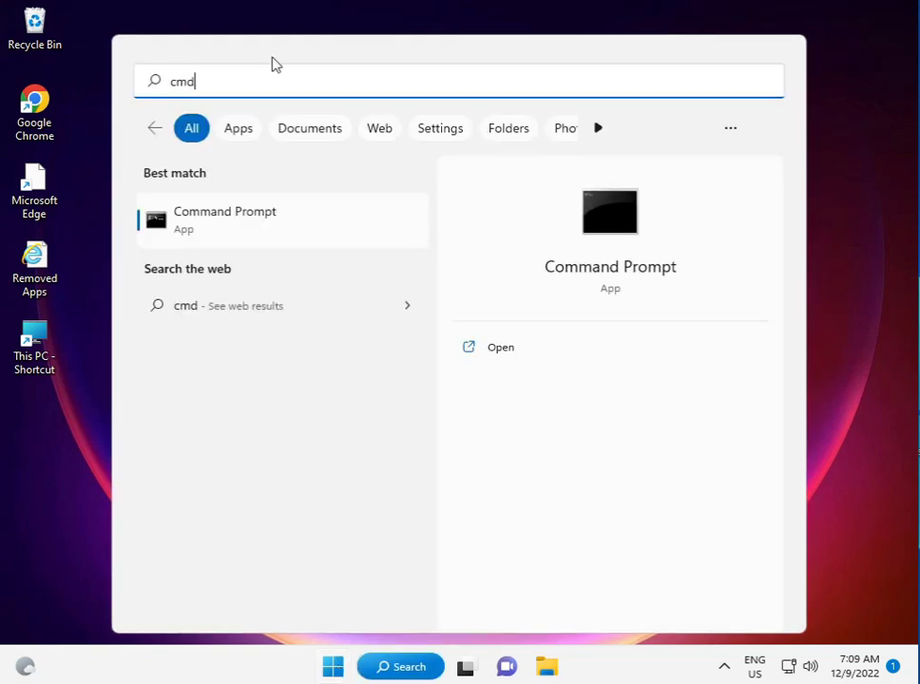
{"action": "right_click", "coordinate": [224, 219]}
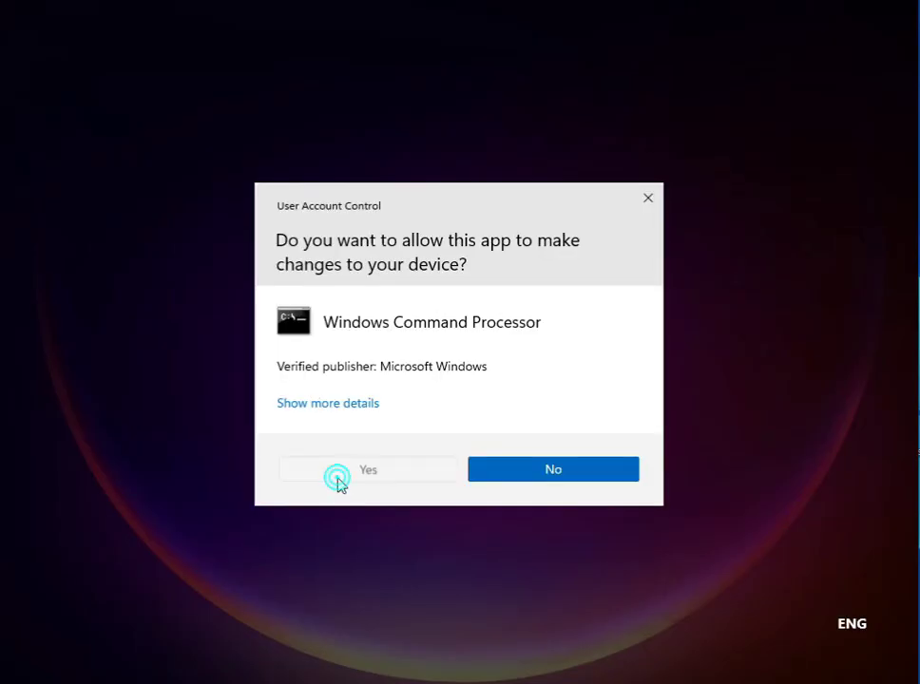
Approve the admin prompt, move Command Prompt to the top, and show the repair-command notes.
{"action": "left_click", "coordinate": [368, 469]}
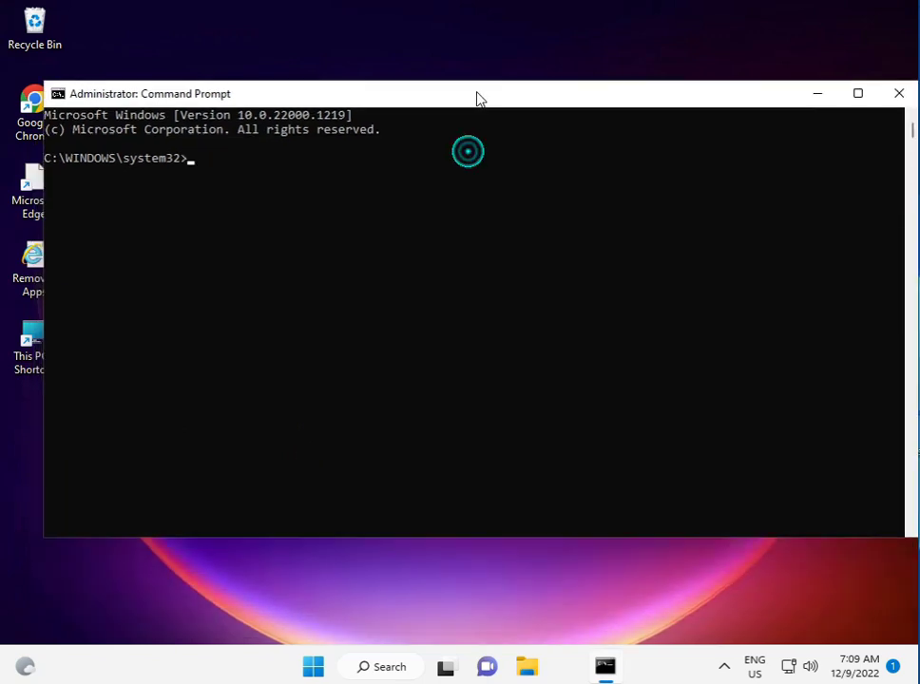
{"action": "left_click_drag", "start_coordinate": [475, 93], "coordinate": [475, 24]}
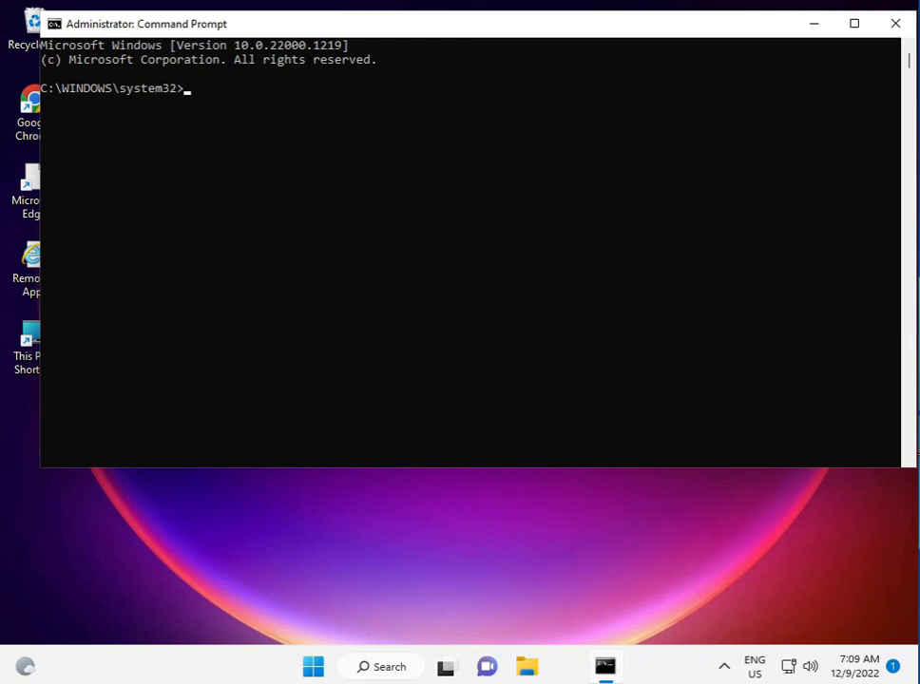
{"action": "left_click", "coordinate": [625, 666]}
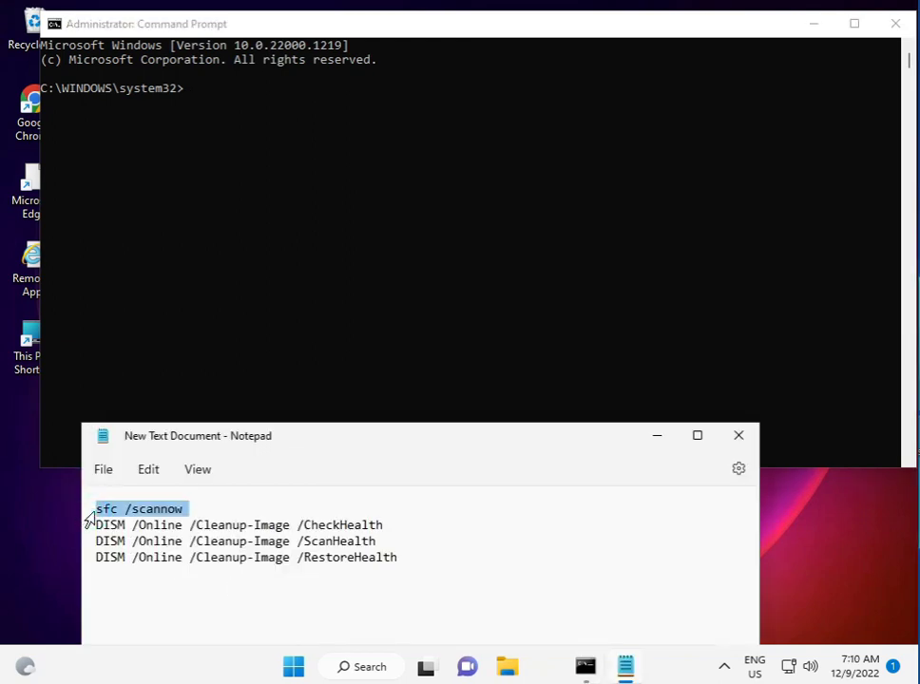
Select the sfc /scannow line in the Notepad notes.
{"action": "left_click", "coordinate": [96, 540]}
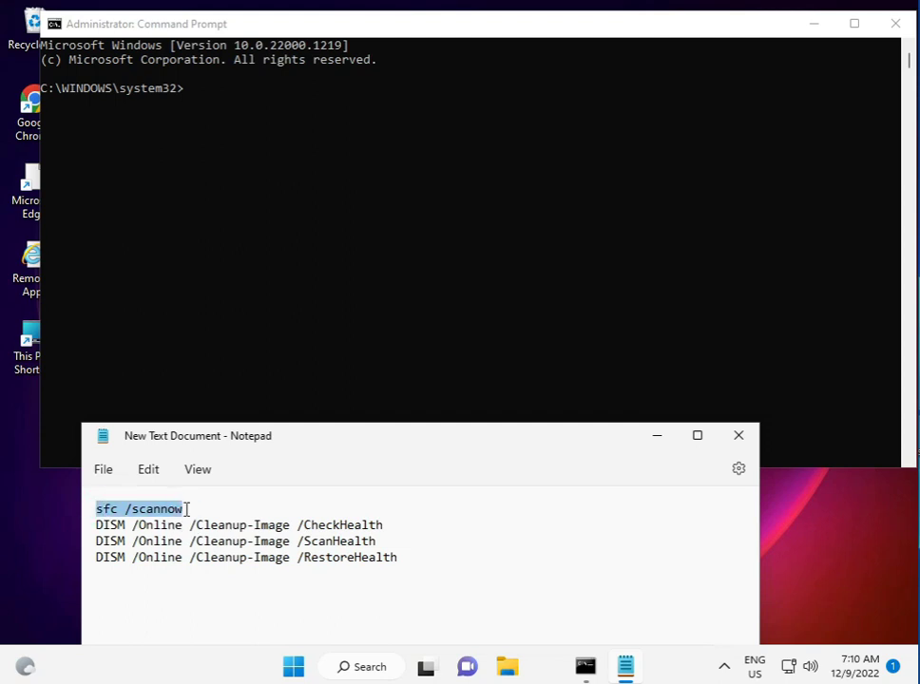
{"action": "mouse_move", "coordinate": [169, 124]}
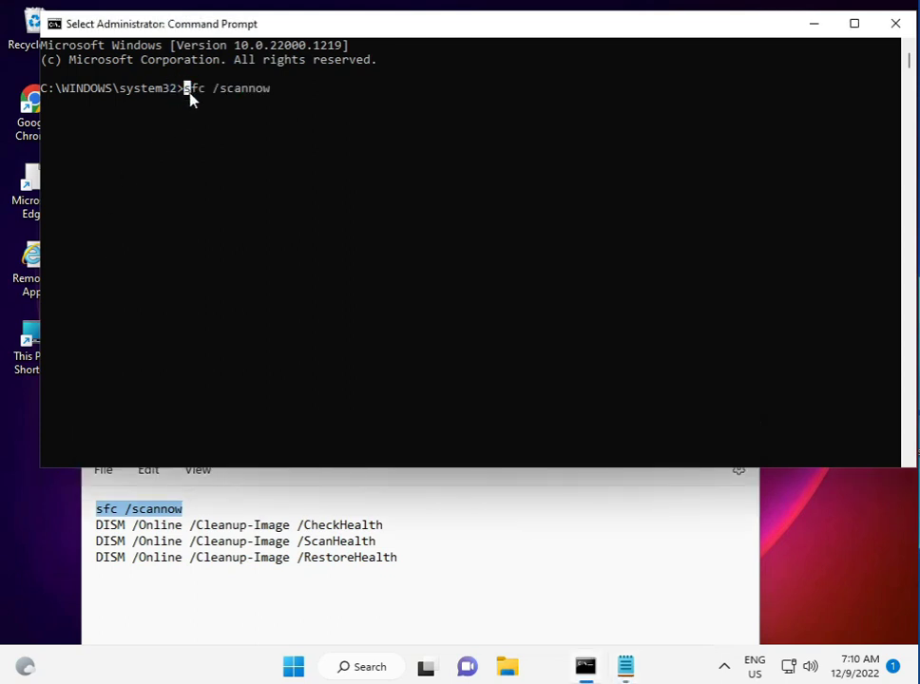
{"action": "mouse_move", "coordinate": [197, 245]}
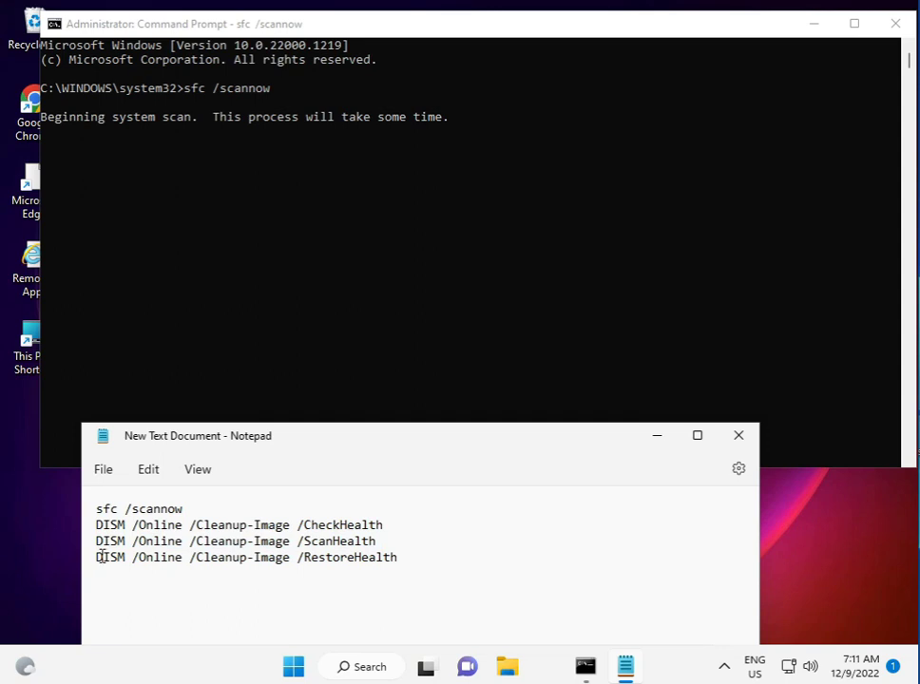
{"action": "mouse_move", "coordinate": [625, 666]}
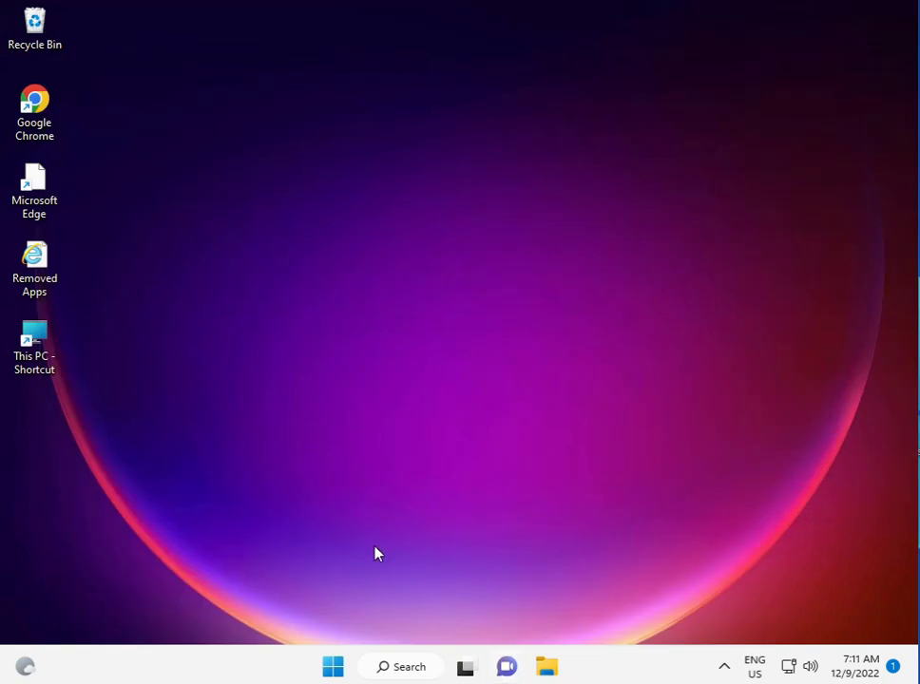
{"action": "mouse_move", "coordinate": [332, 667]}
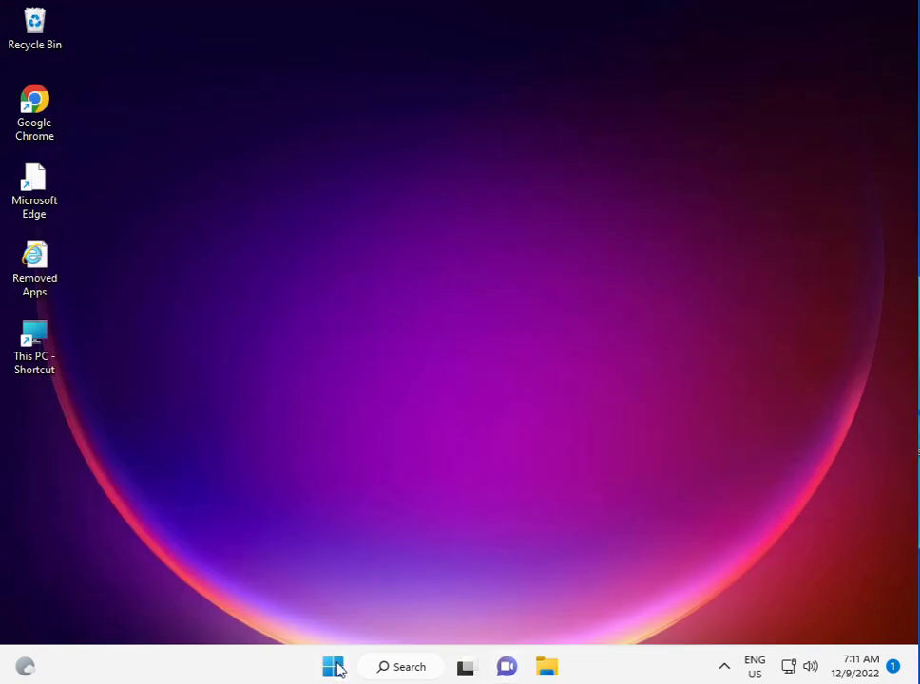
Search Start for services and run Services as administrator.
{"action": "left_click", "coordinate": [333, 666]}
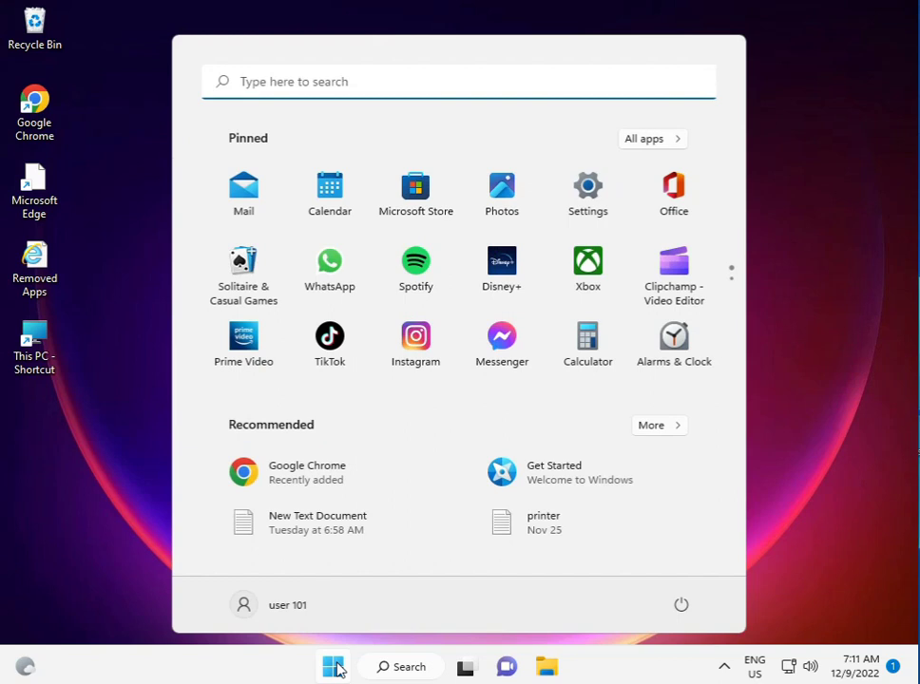
{"action": "type", "text": "services"}
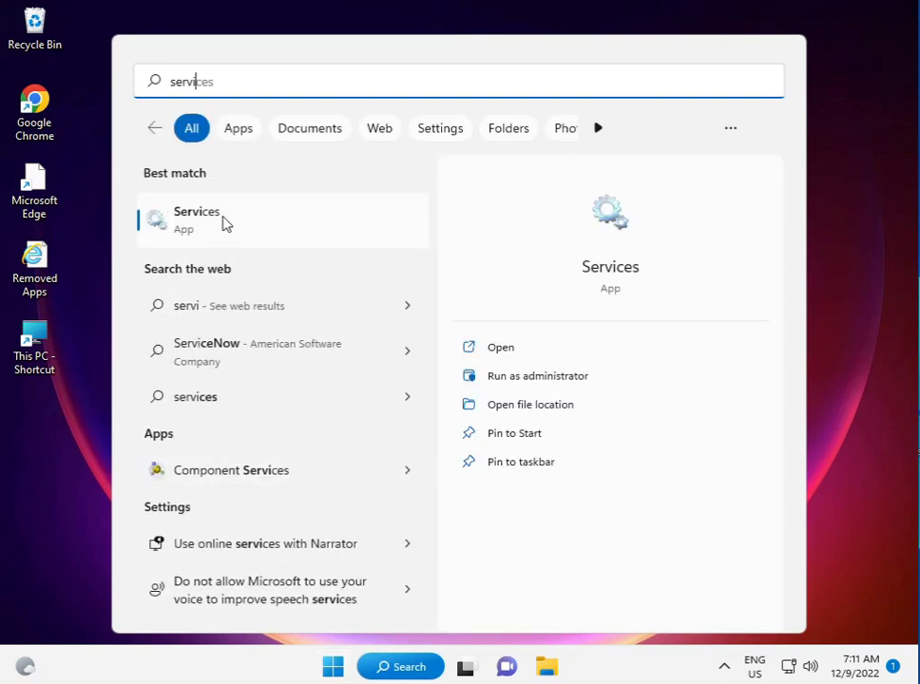
{"action": "right_click", "coordinate": [196, 219]}
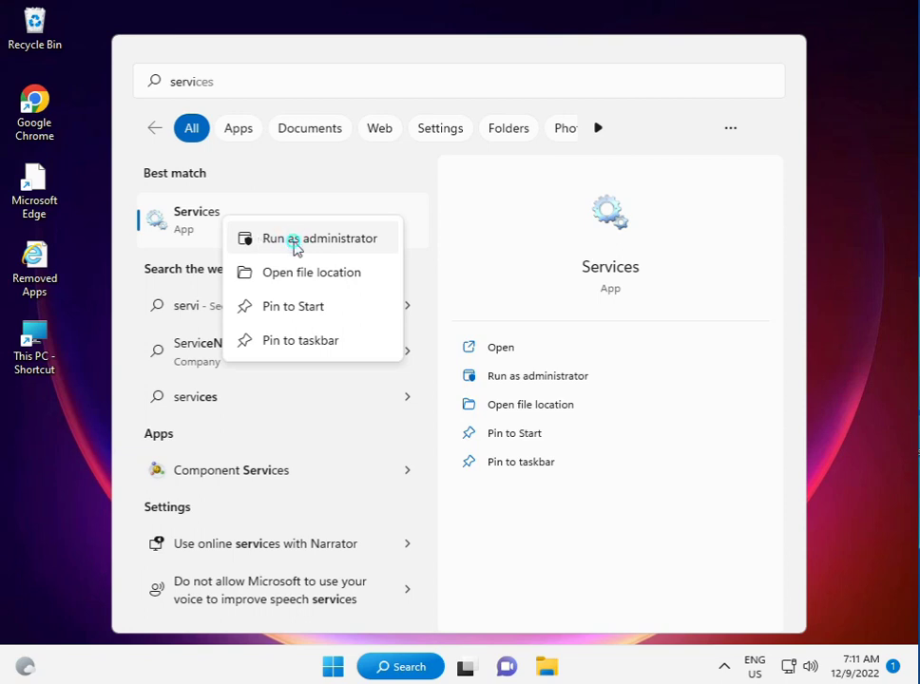
{"action": "left_click", "coordinate": [320, 239]}
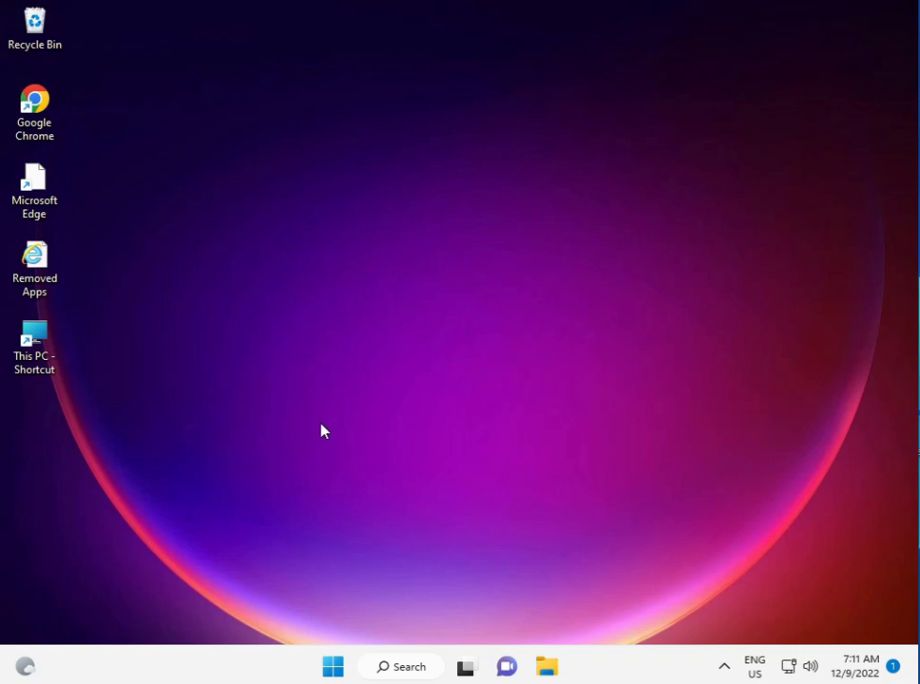
{"action": "mouse_move", "coordinate": [671, 612]}
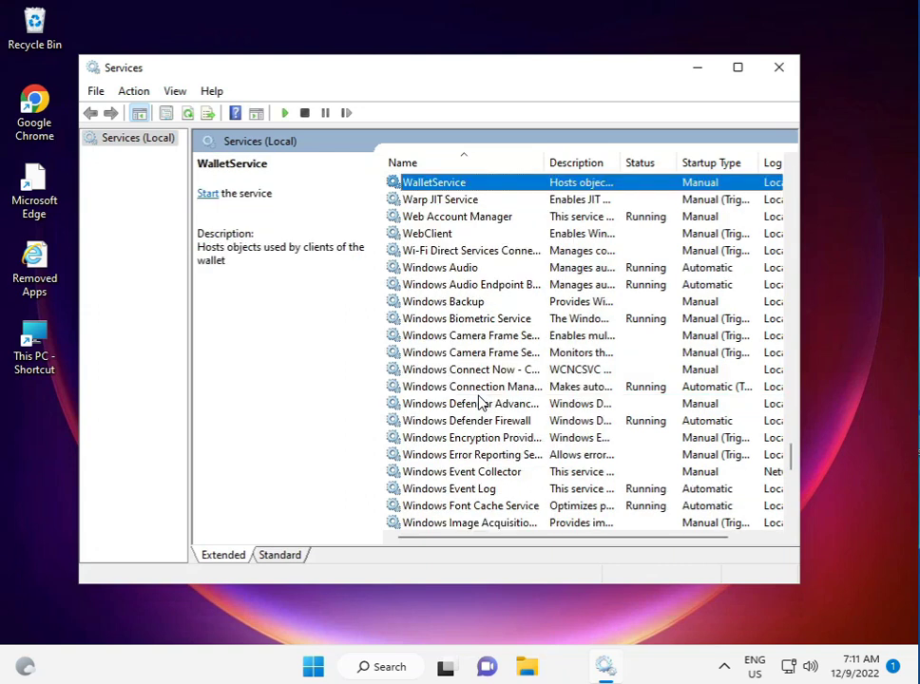
Restart the Windows Update service, then close the Services window.
{"action": "scroll", "scroll_direction": "down", "scroll_amount": 3}
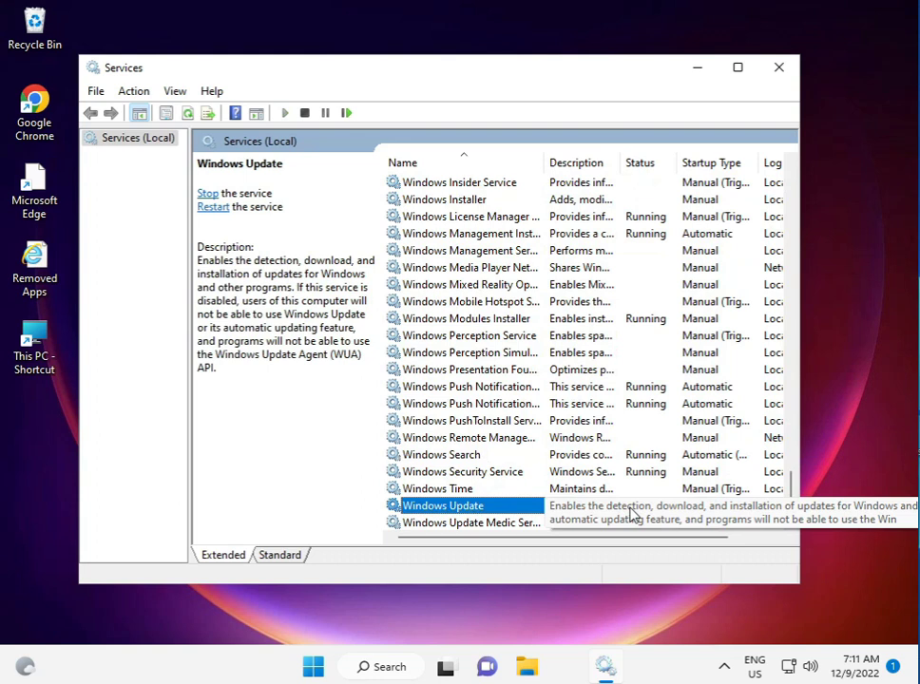
{"action": "mouse_move", "coordinate": [498, 508]}
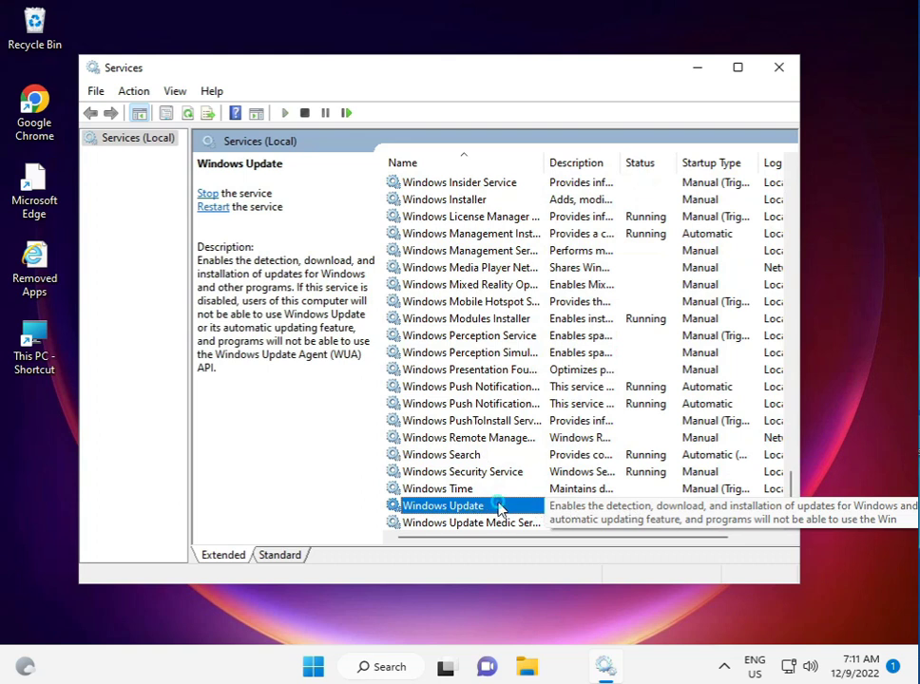
{"action": "double_click", "coordinate": [443, 504]}
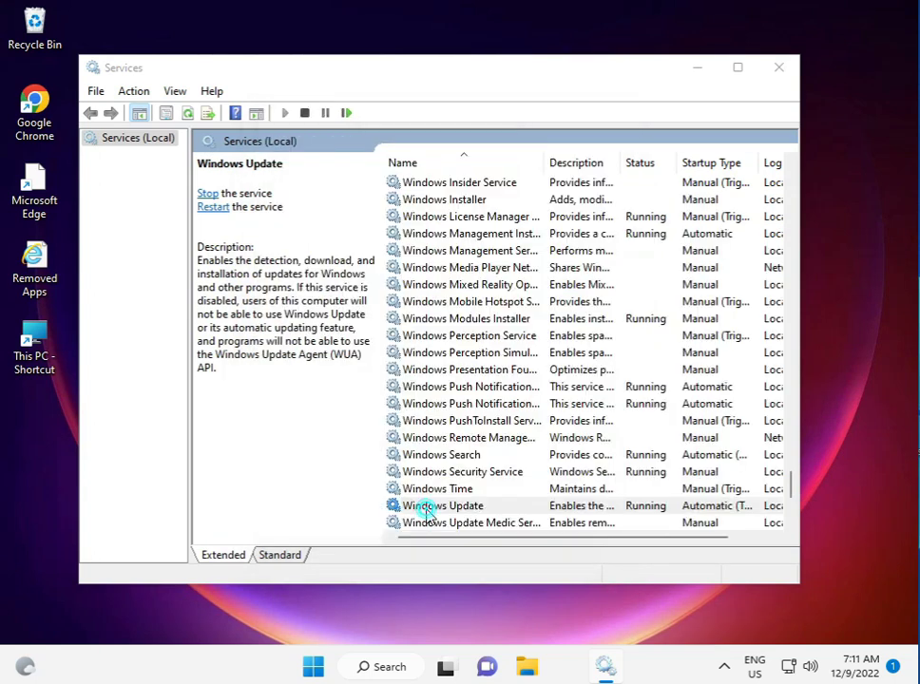
{"action": "left_click", "coordinate": [443, 505]}
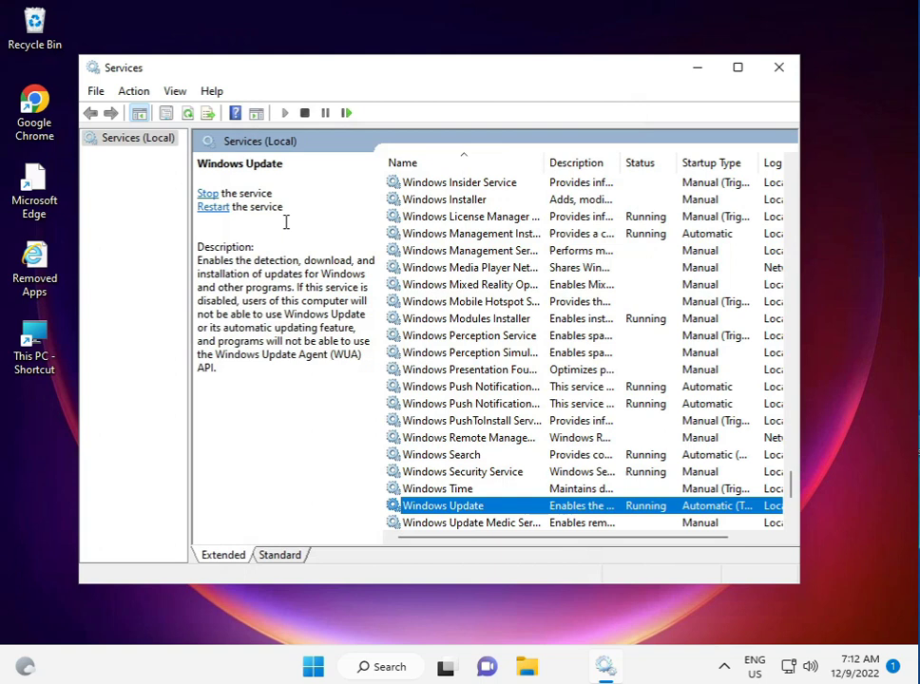
{"action": "mouse_move", "coordinate": [206, 207]}
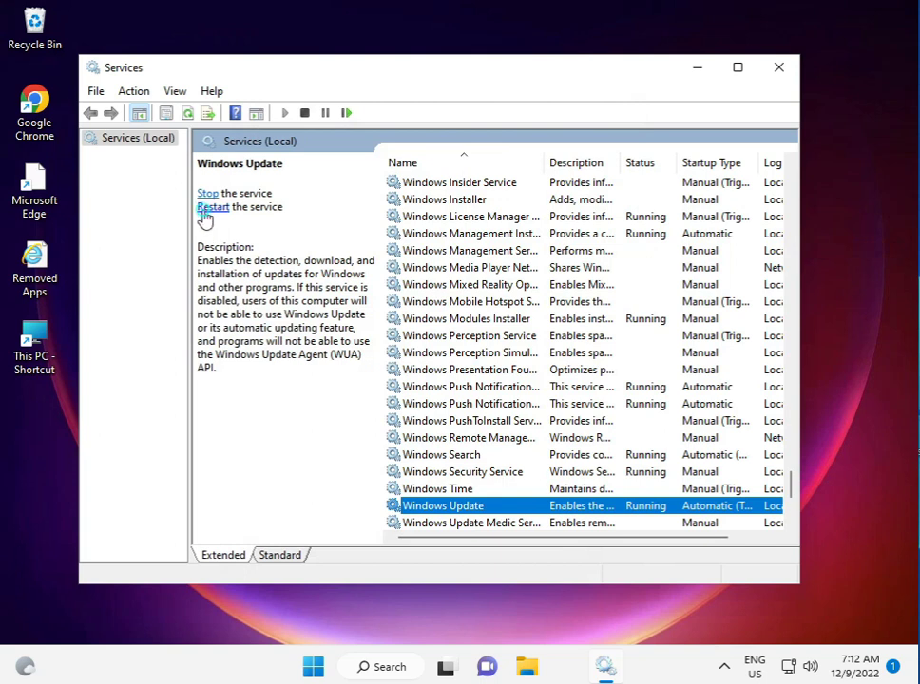
{"action": "left_click", "coordinate": [215, 193]}
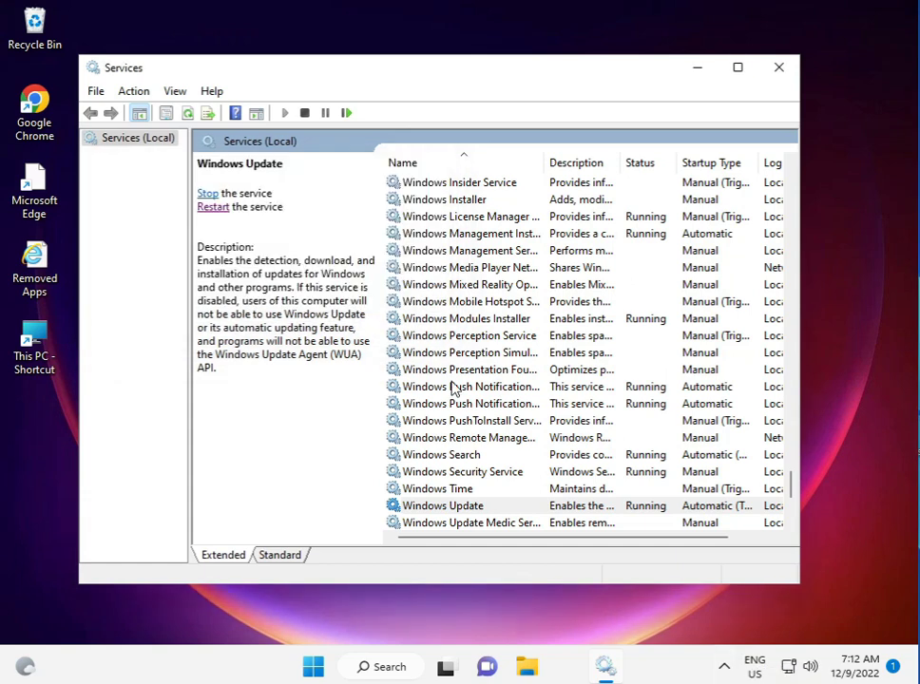
{"action": "mouse_move", "coordinate": [779, 93]}
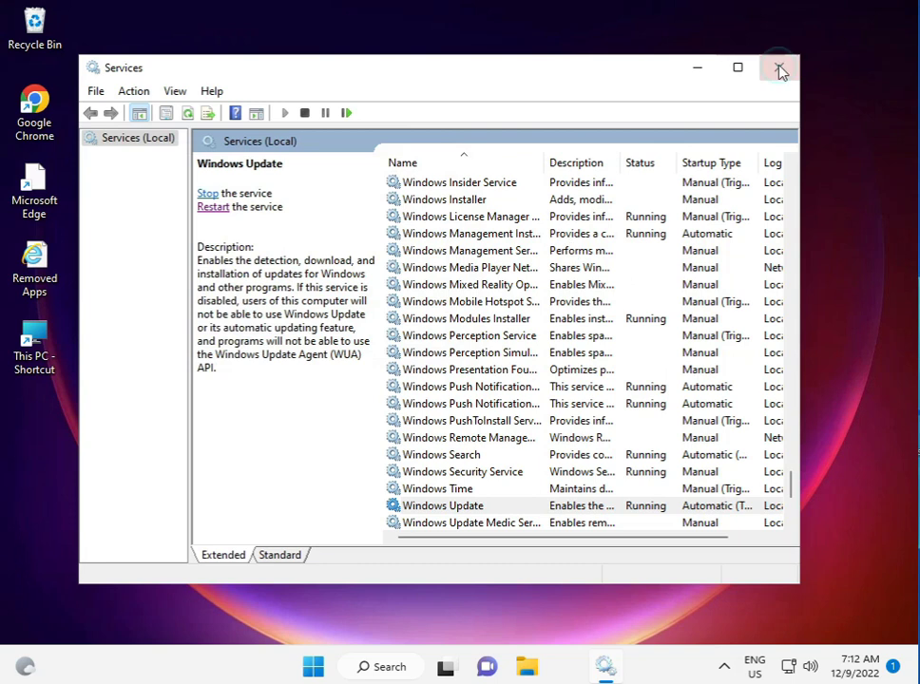
{"action": "left_click", "coordinate": [779, 68]}
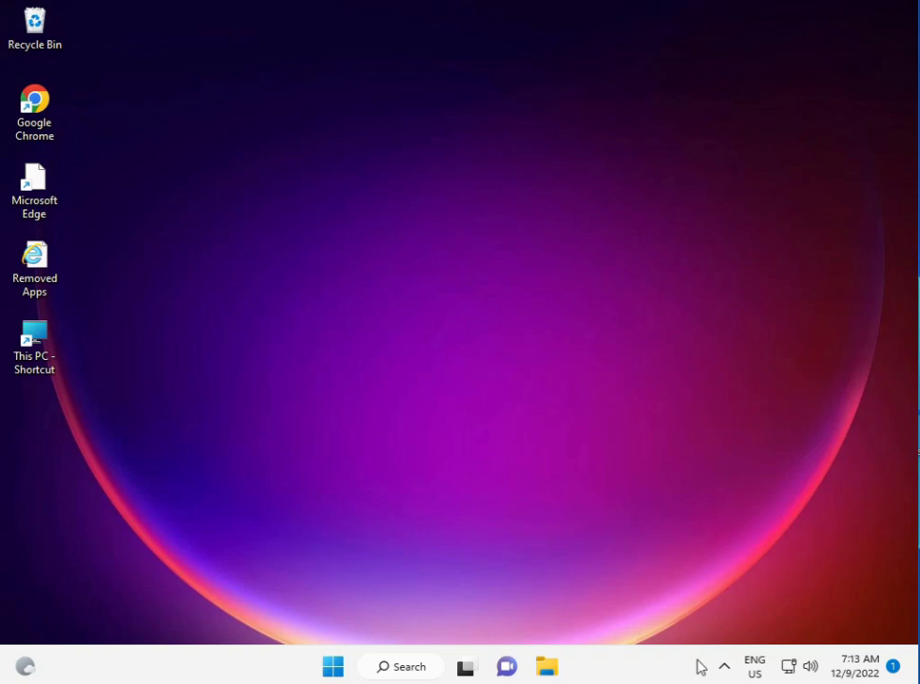
{"action": "left_click", "coordinate": [724, 665]}
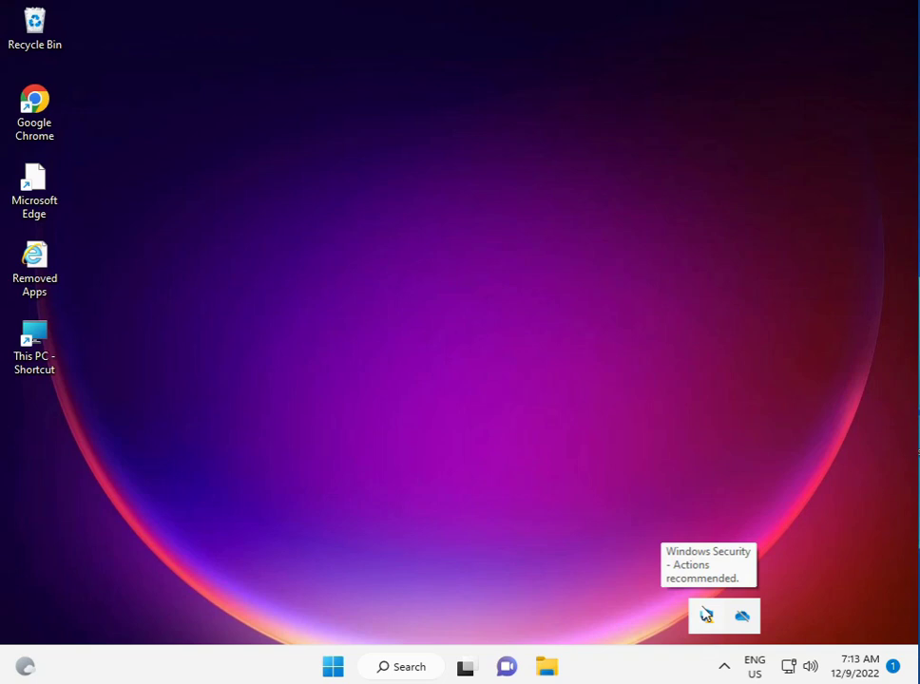
{"action": "mouse_move", "coordinate": [681, 635]}
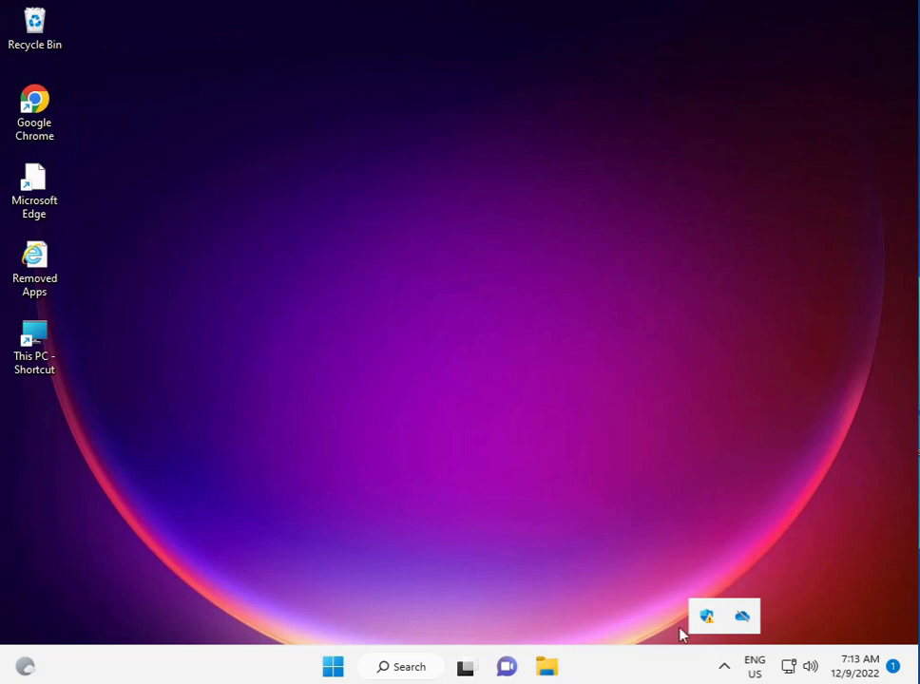
{"action": "right_click", "coordinate": [707, 616]}
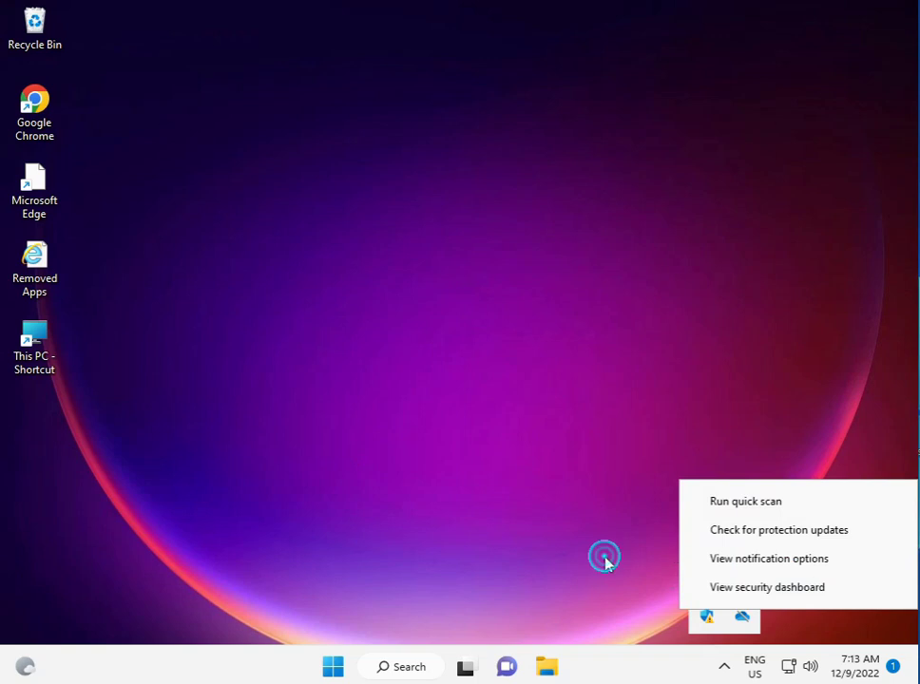
{"action": "left_click", "coordinate": [605, 556]}
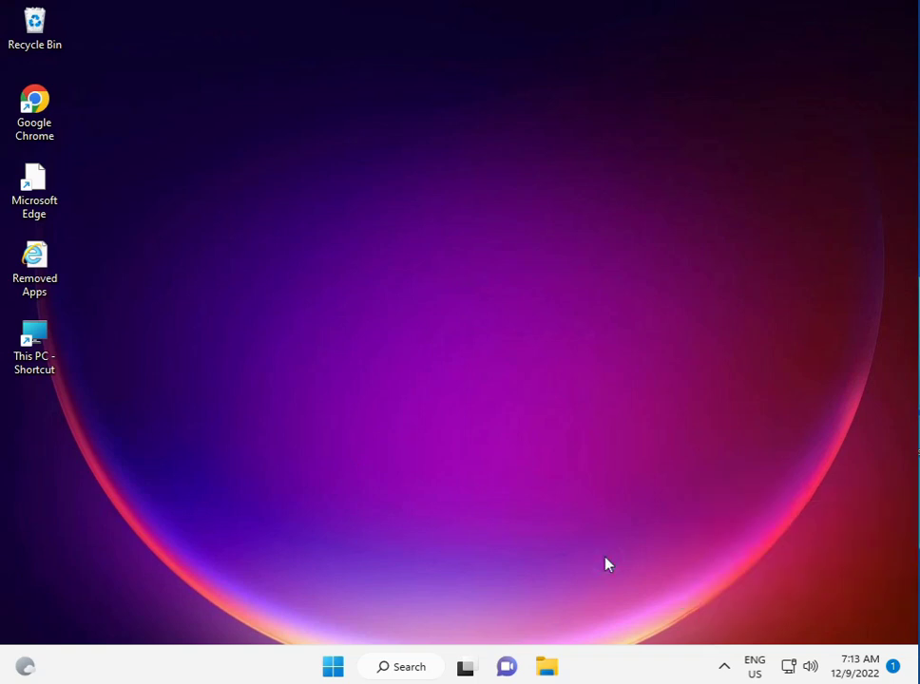
{"action": "left_click", "coordinate": [34, 347]}
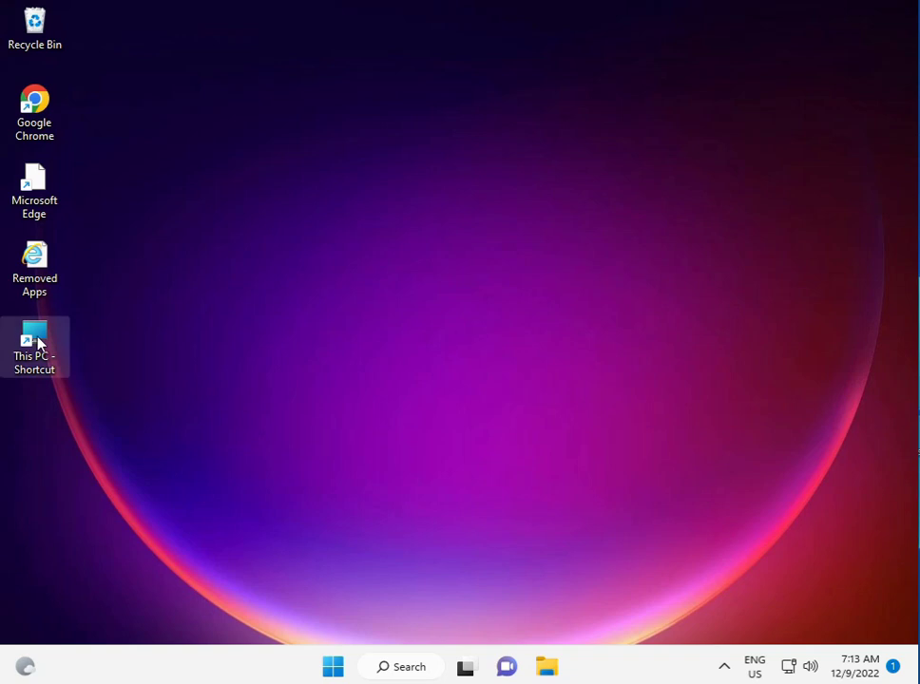
{"action": "left_click", "coordinate": [333, 665]}
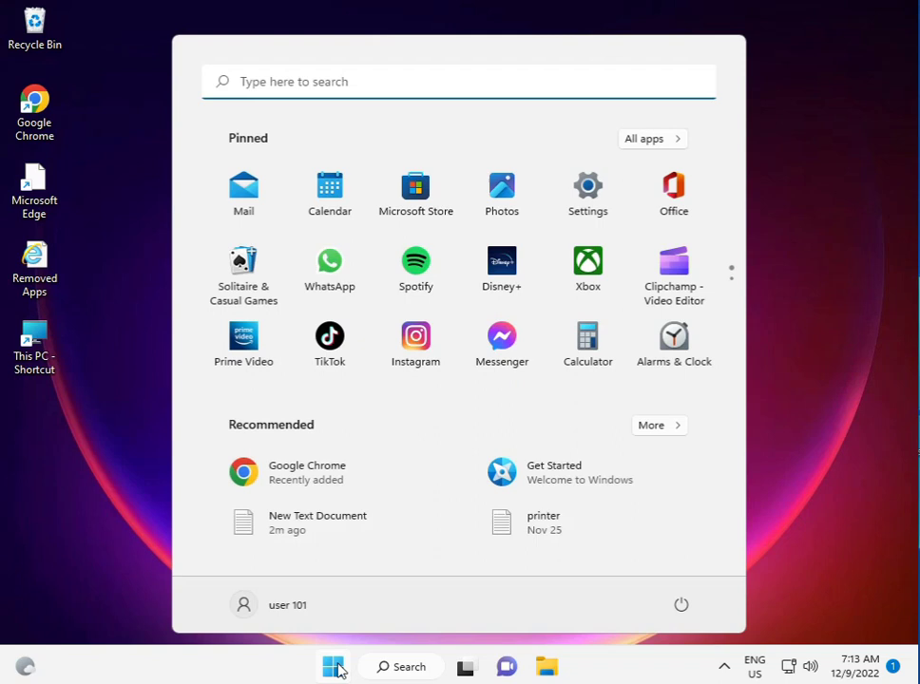
Search for Control Panel and go to System and Security > Windows Defender Firewall.
{"action": "type", "text": "control Panel"}
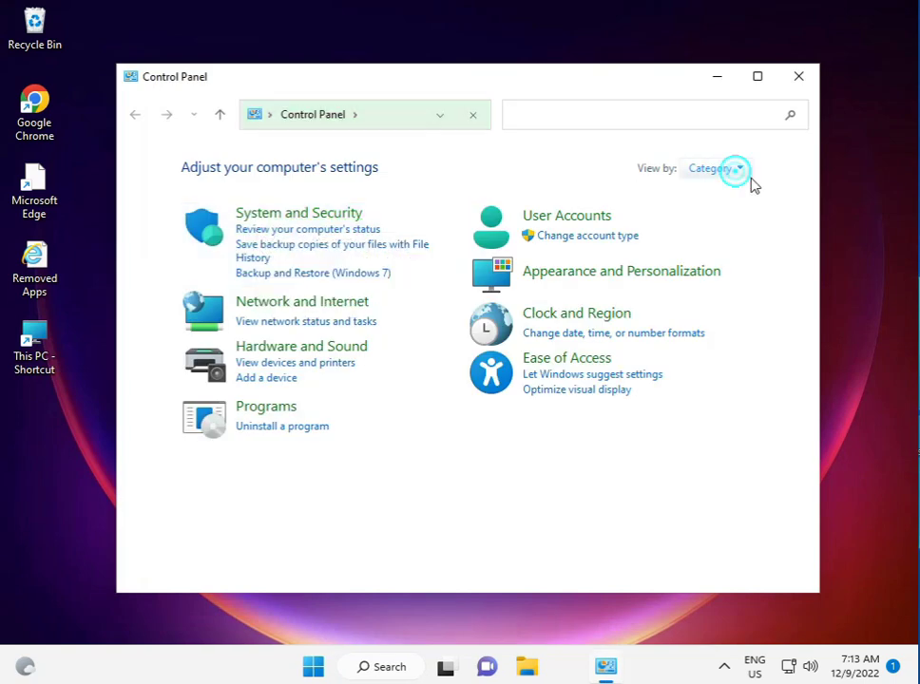
{"action": "left_click", "coordinate": [716, 167]}
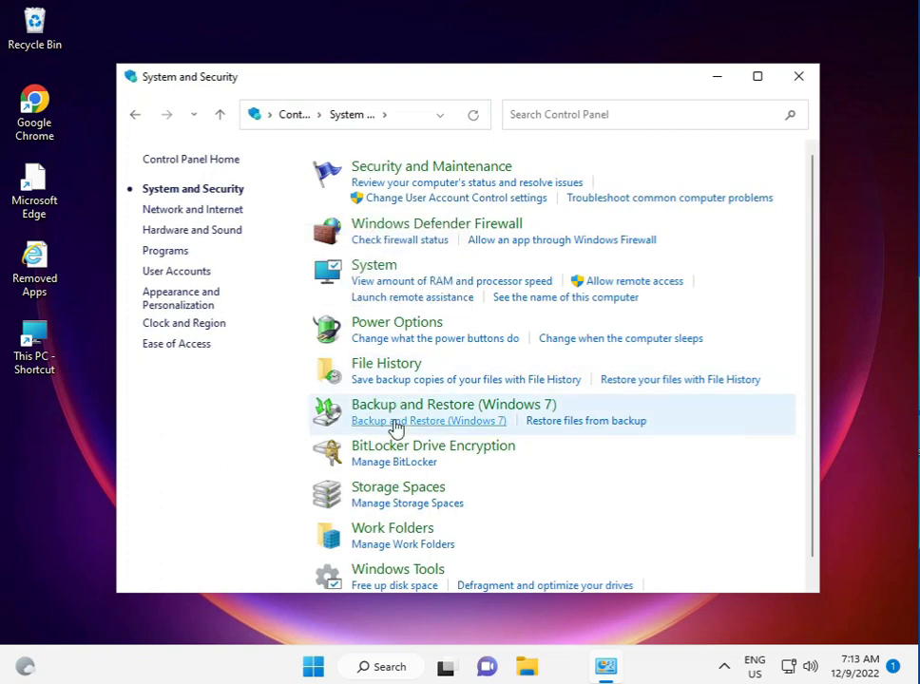
{"action": "mouse_move", "coordinate": [436, 222]}
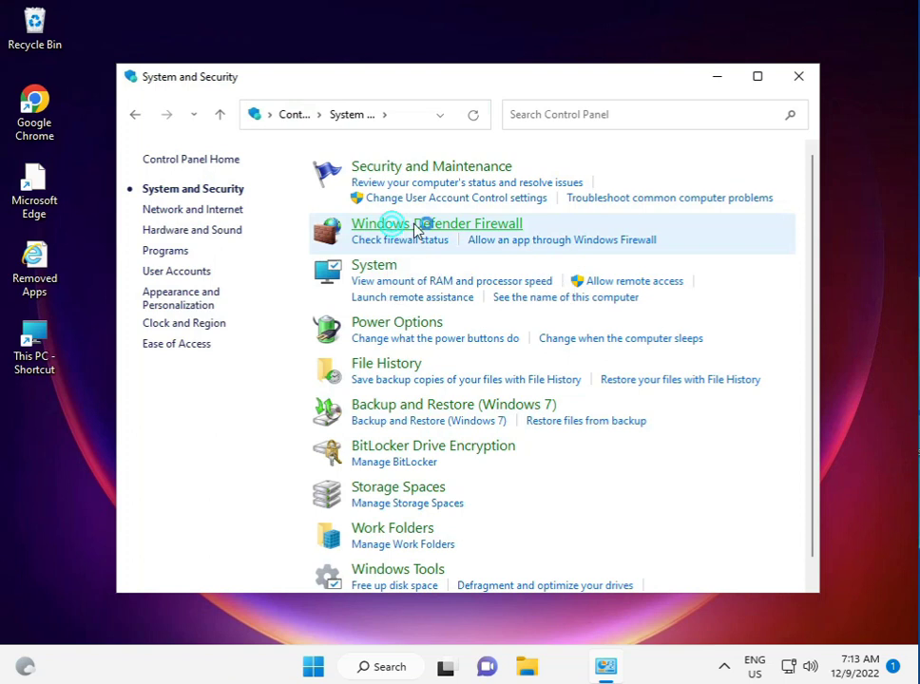
{"action": "left_click", "coordinate": [436, 223]}
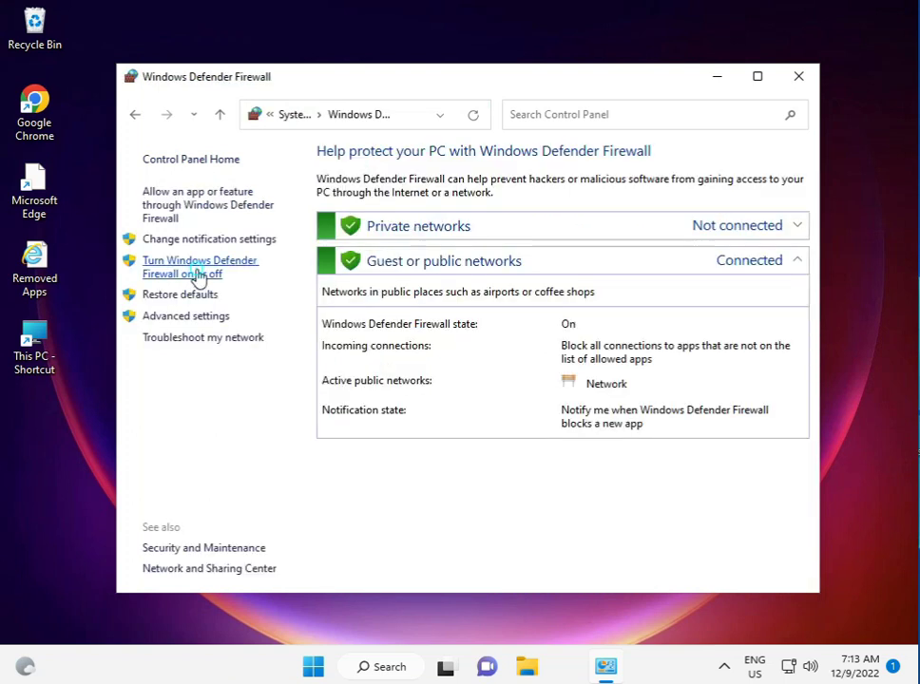
Turn off the firewall for private and public networks and confirm with OK.
{"action": "left_click", "coordinate": [201, 267]}
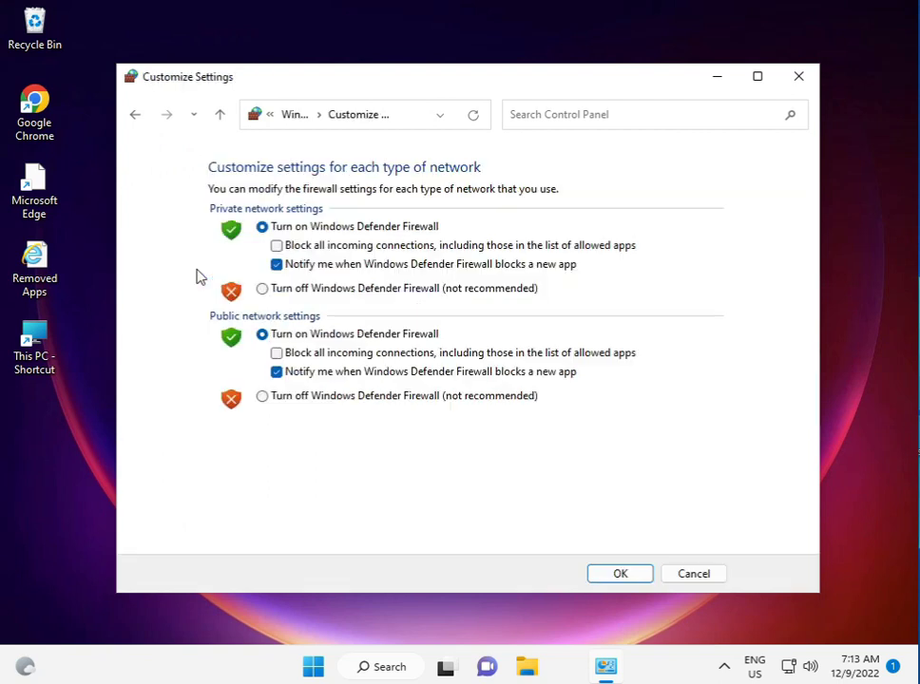
{"action": "left_click", "coordinate": [262, 288]}
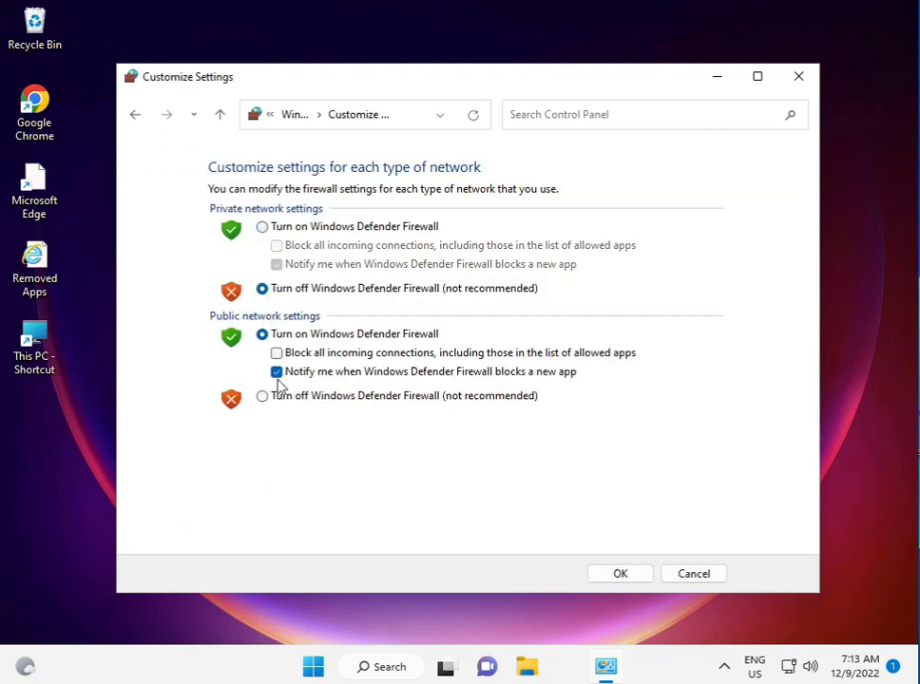
{"action": "left_click", "coordinate": [263, 395]}
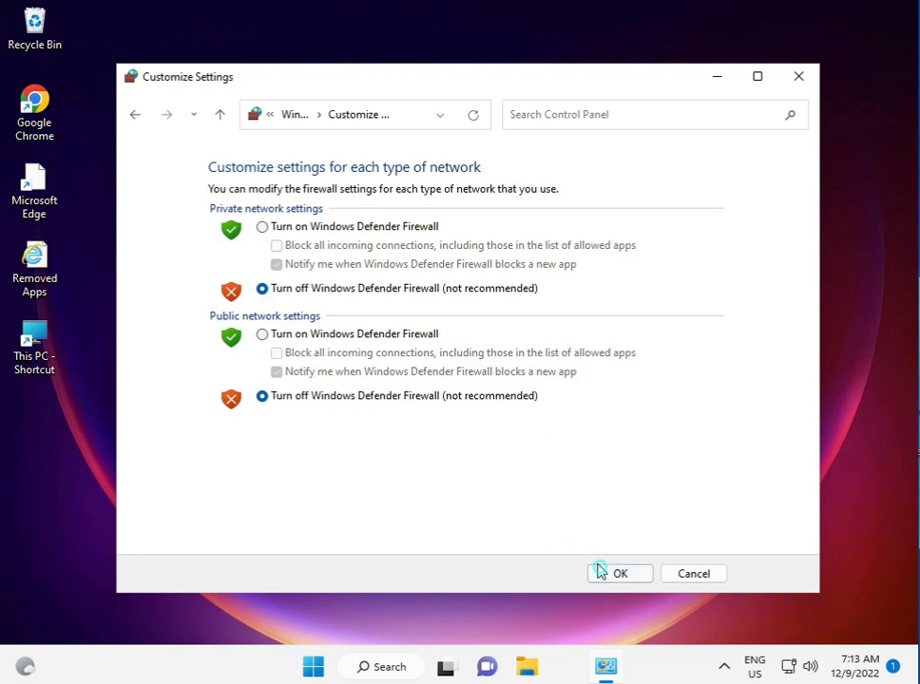
{"action": "left_click", "coordinate": [619, 573]}
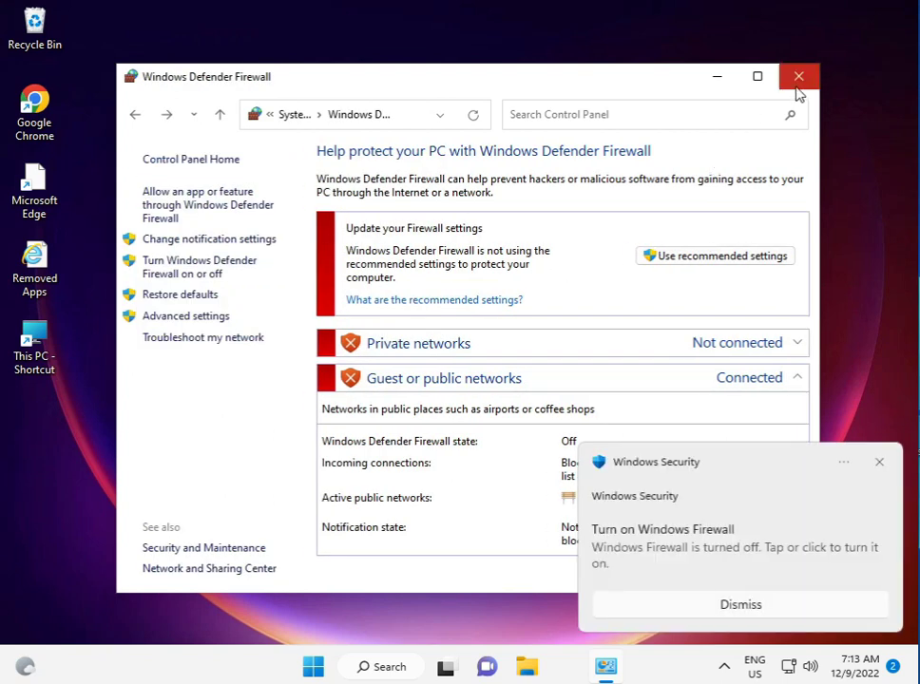
Close the Windows Defender Firewall window and dismiss the firewall-off warning.
{"action": "left_click", "coordinate": [799, 76]}
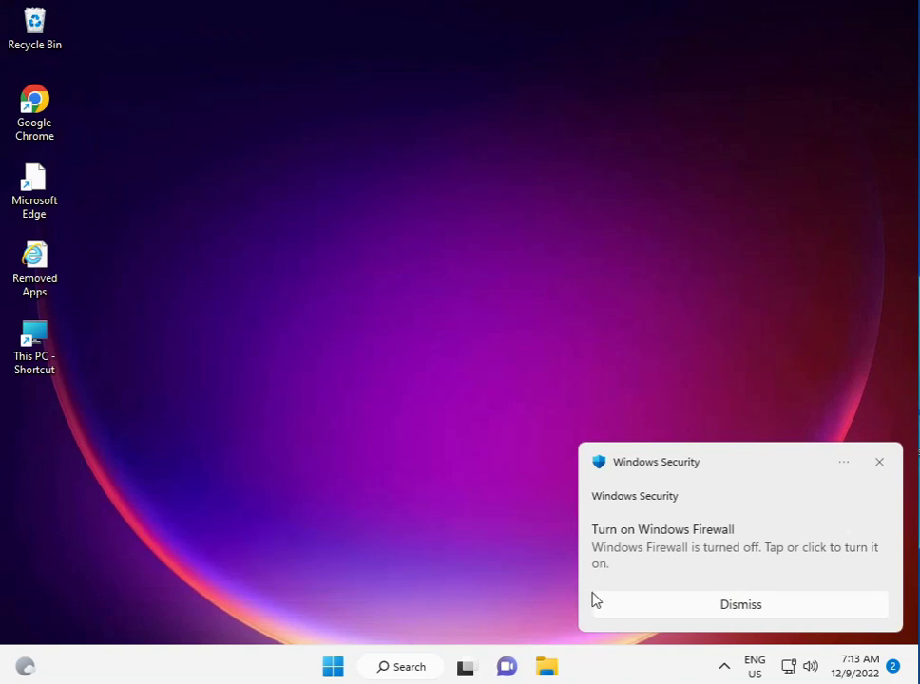
{"action": "mouse_move", "coordinate": [875, 486]}
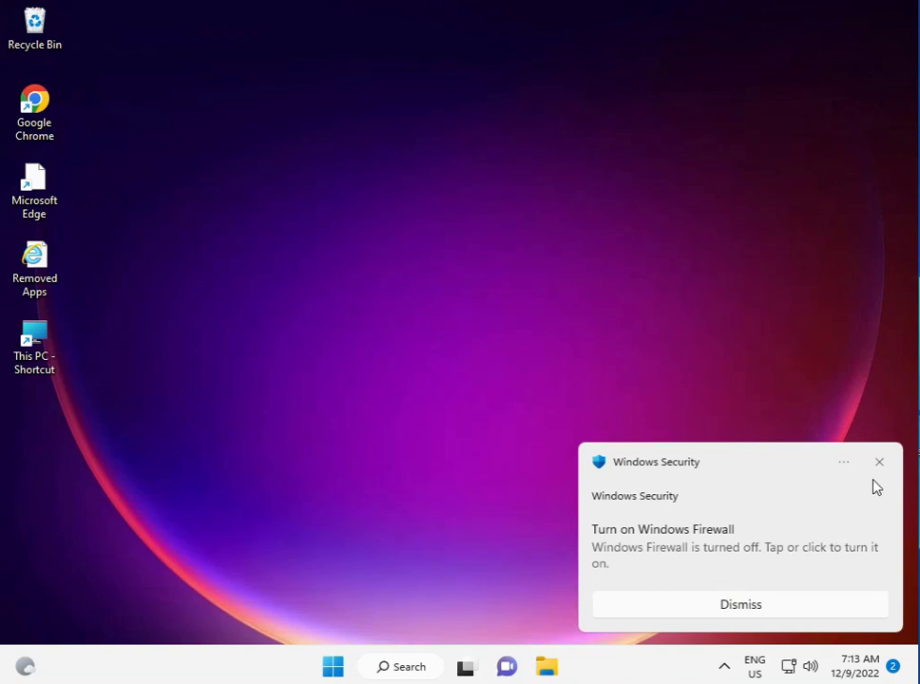
{"action": "left_click", "coordinate": [878, 462]}
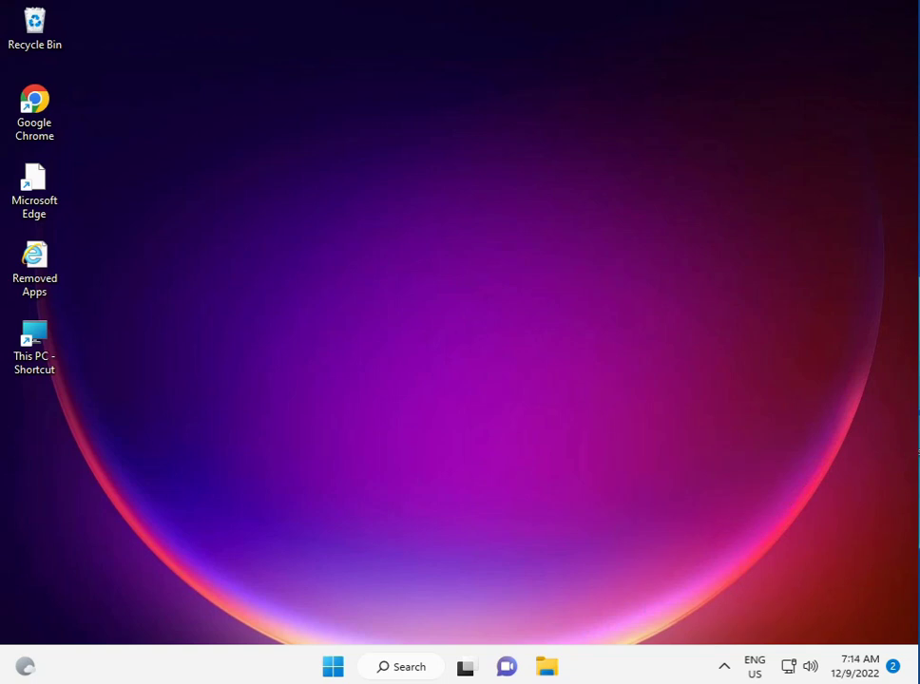
{"action": "mouse_move", "coordinate": [35, 104]}
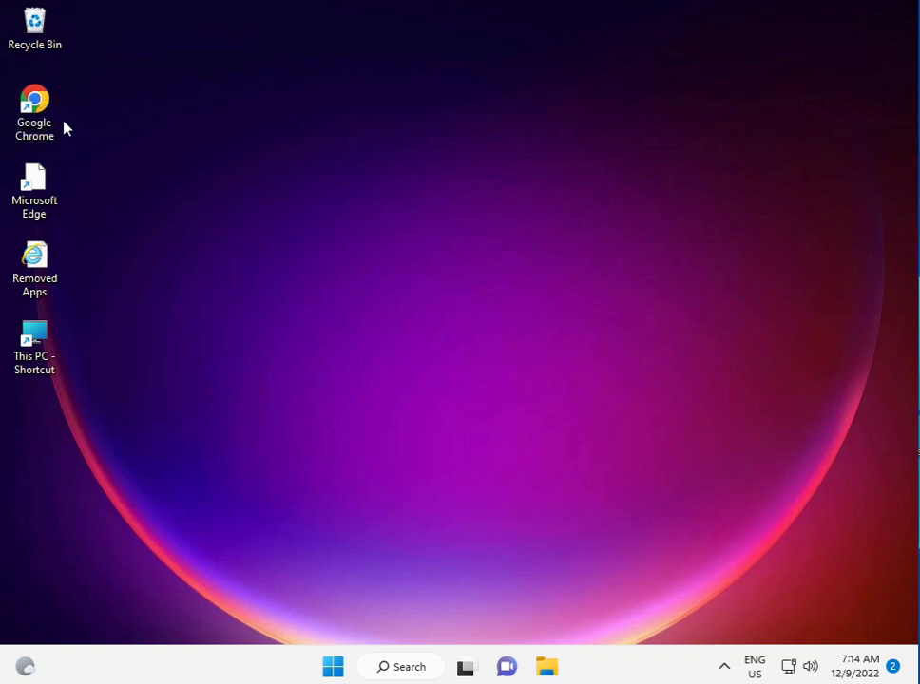
Launch Chrome, search Google for 'microsoft catalog', and open the Microsoft Update Catalog result.
{"action": "left_click", "coordinate": [34, 104]}
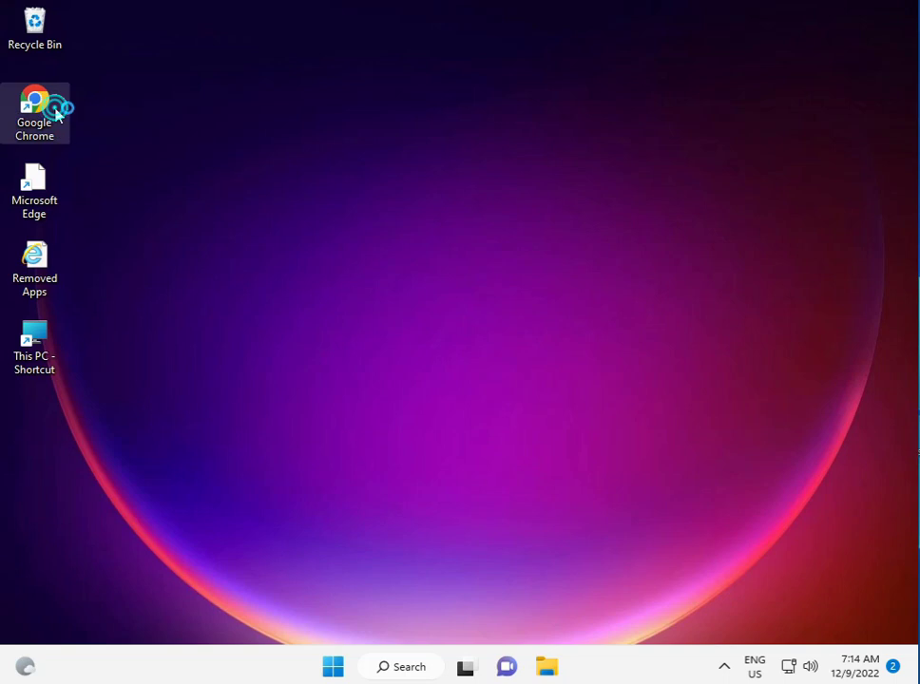
{"action": "double_click", "coordinate": [34, 113]}
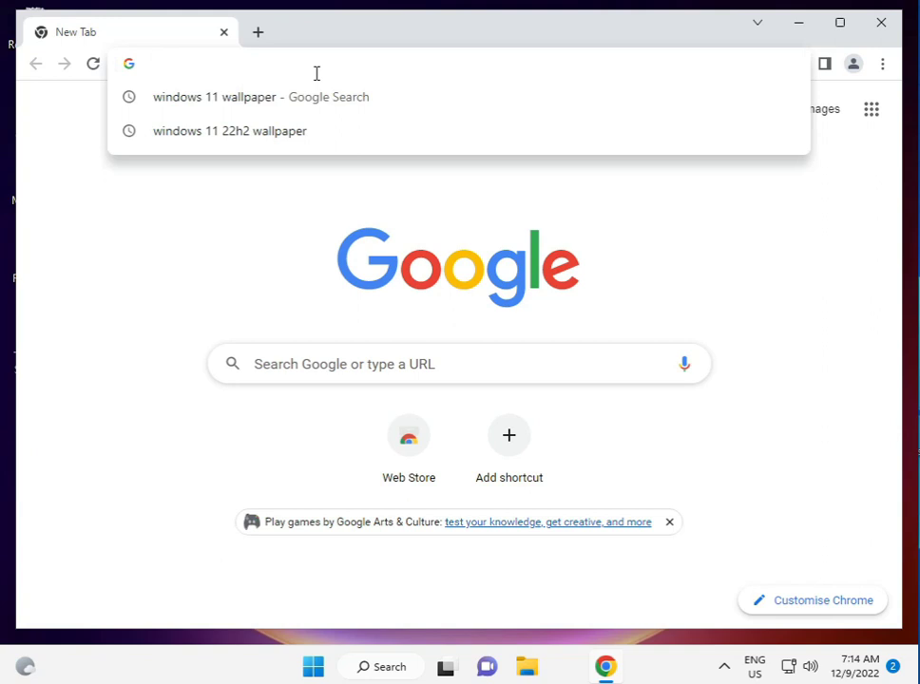
{"action": "type", "text": "microsoft"}
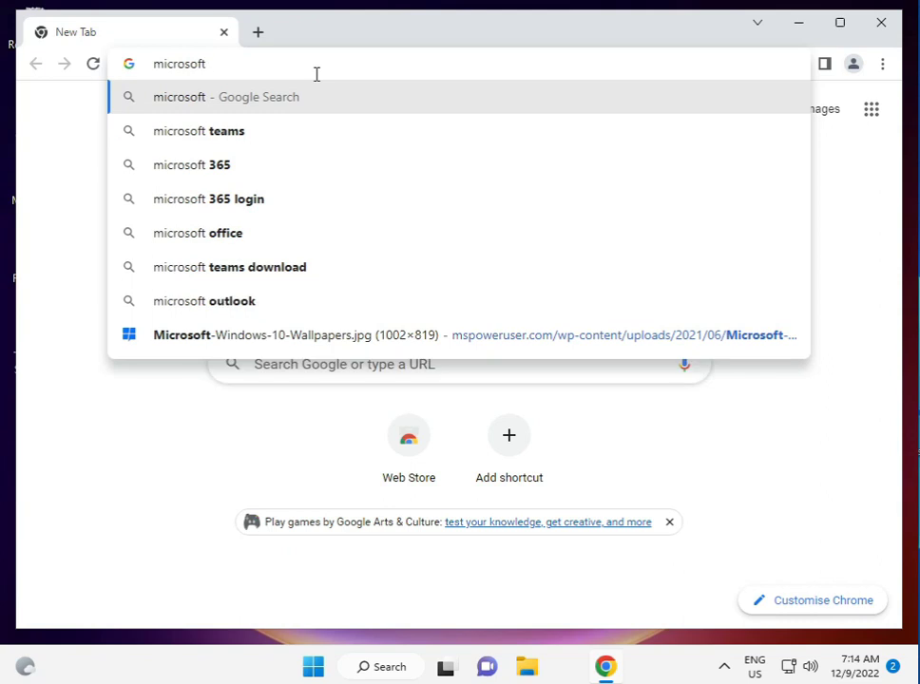
{"action": "type", "text": "catalog&oq=microsoft+catalog&aqs=chrome..69i57j0i131i433i512j0i51..."}
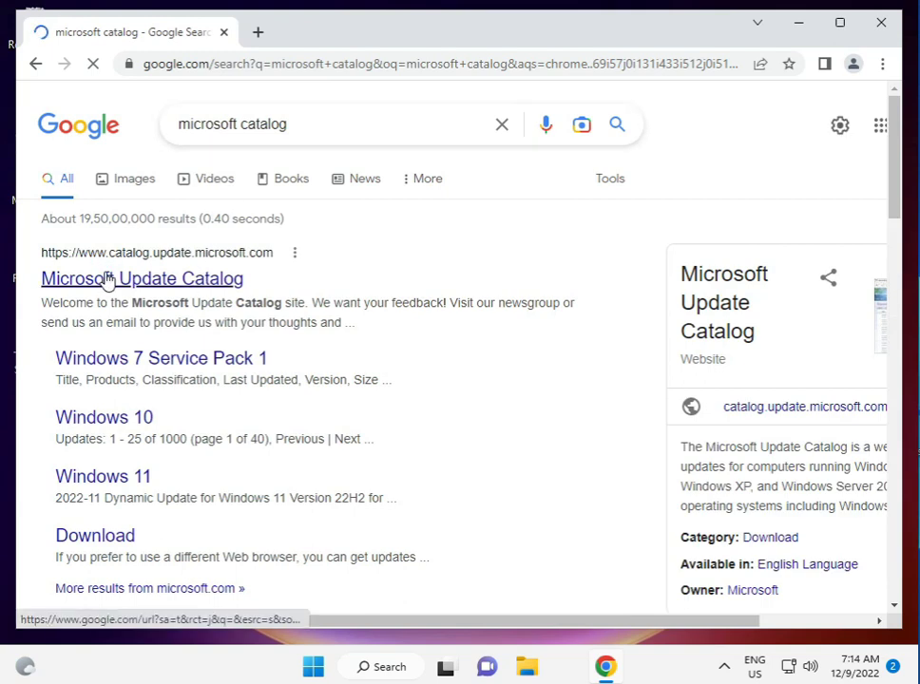
{"action": "left_click", "coordinate": [142, 279]}
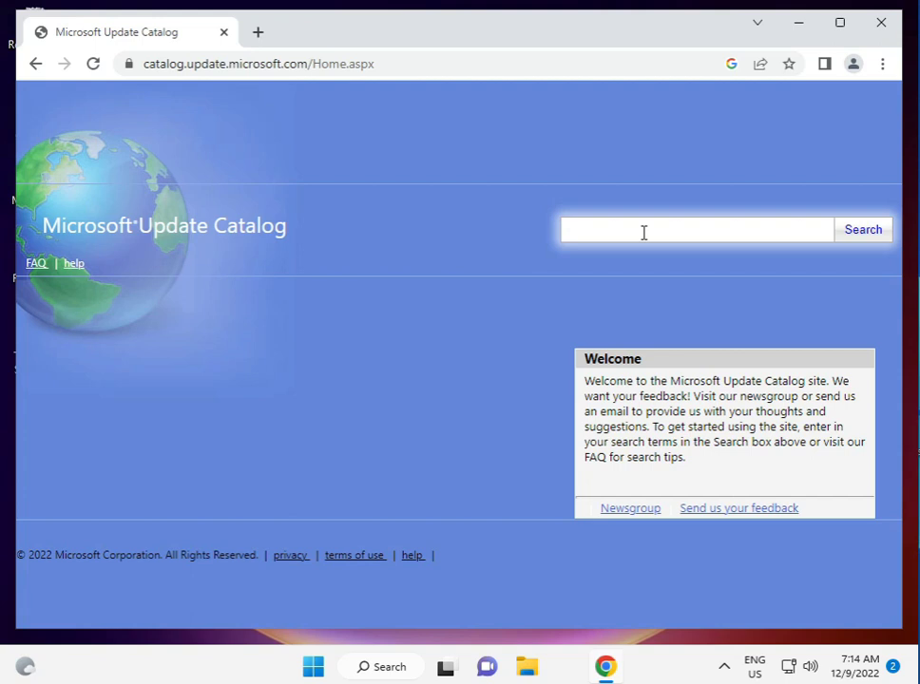
{"action": "left_click", "coordinate": [696, 229]}
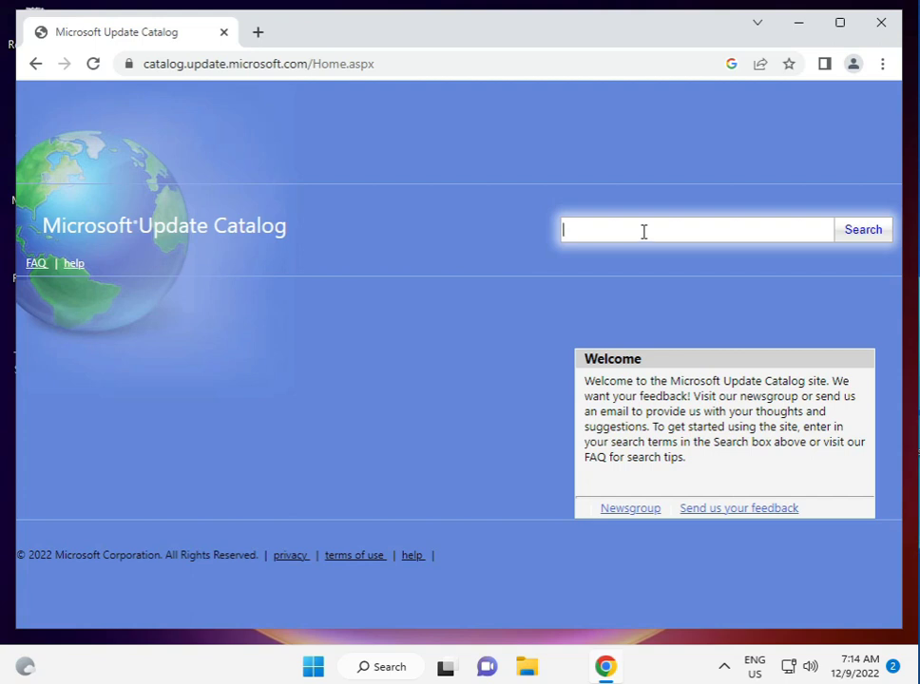
{"action": "mouse_move", "coordinate": [627, 218]}
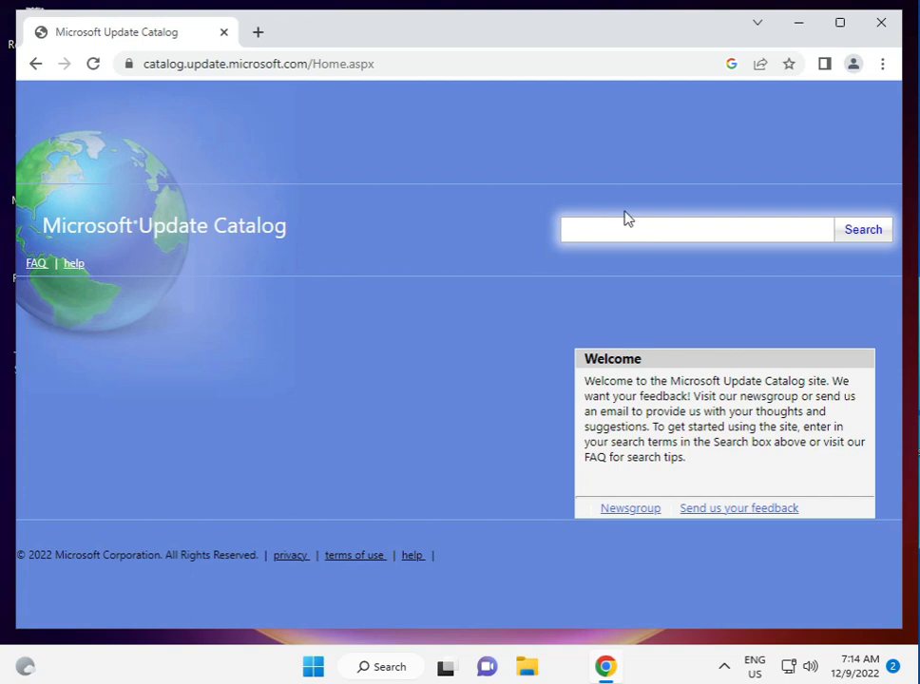
{"action": "mouse_move", "coordinate": [372, 438]}
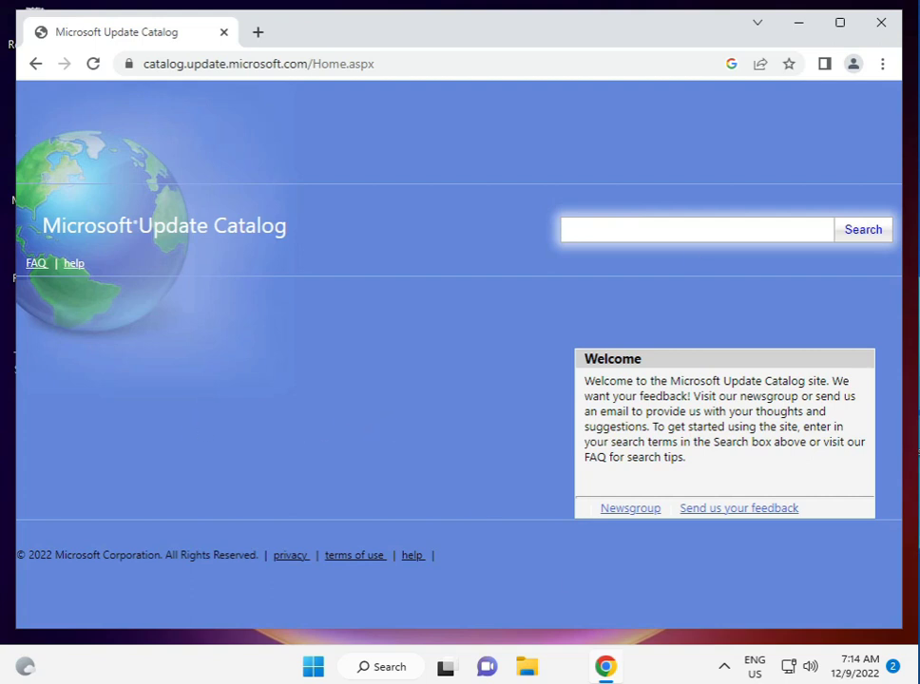
{"action": "left_click", "coordinate": [696, 229]}
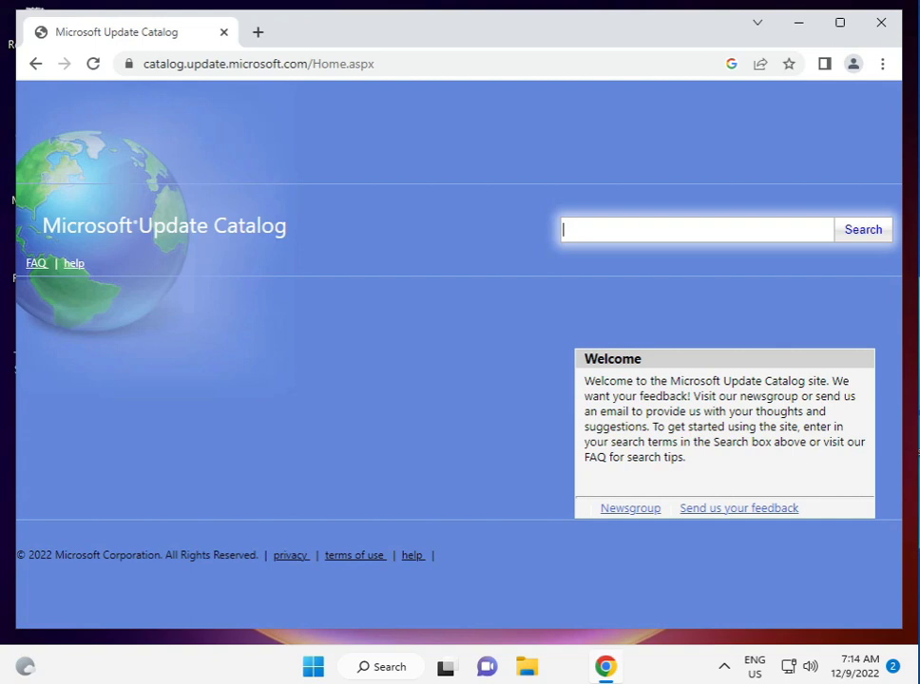
{"action": "mouse_move", "coordinate": [236, 524]}
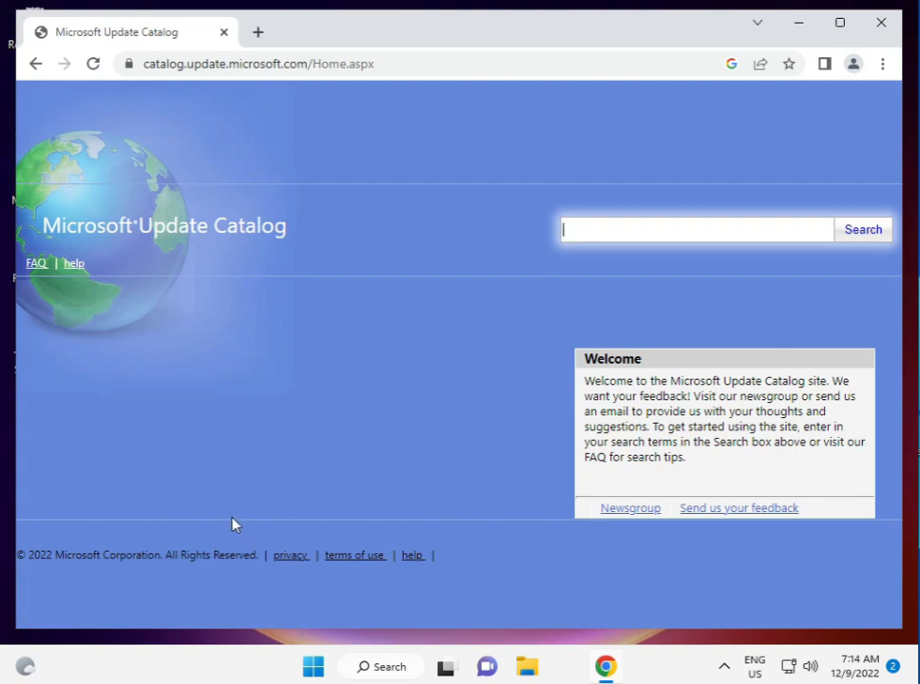
{"action": "mouse_move", "coordinate": [249, 436]}
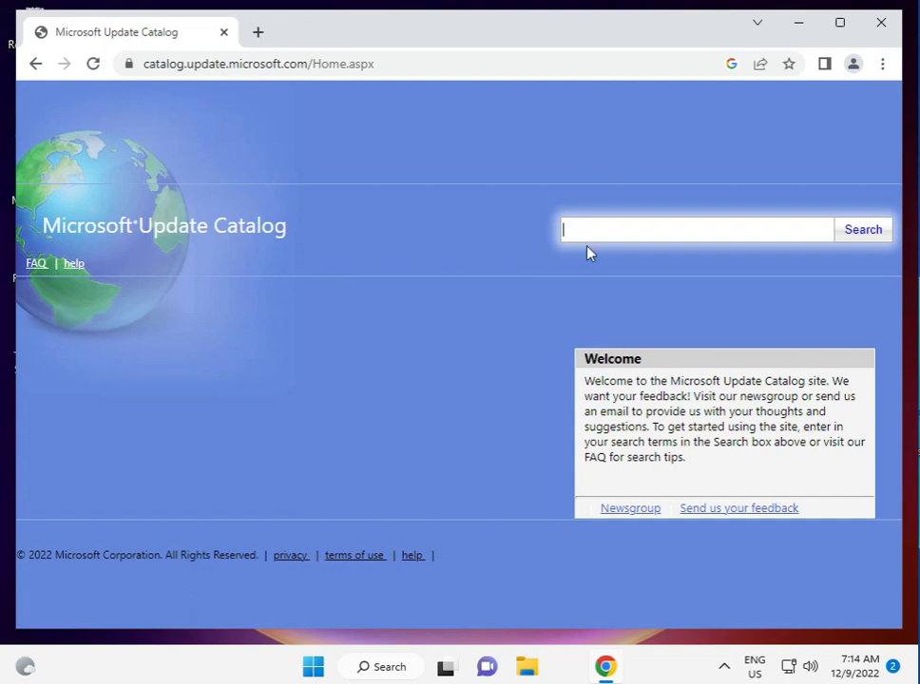
{"action": "mouse_move", "coordinate": [217, 501]}
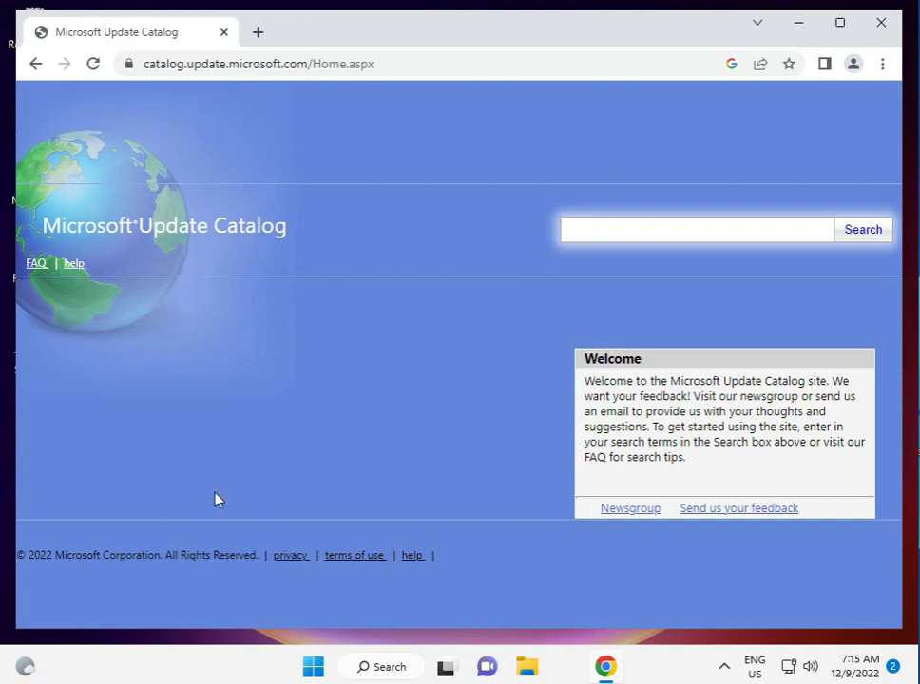
{"action": "left_click", "coordinate": [695, 229]}
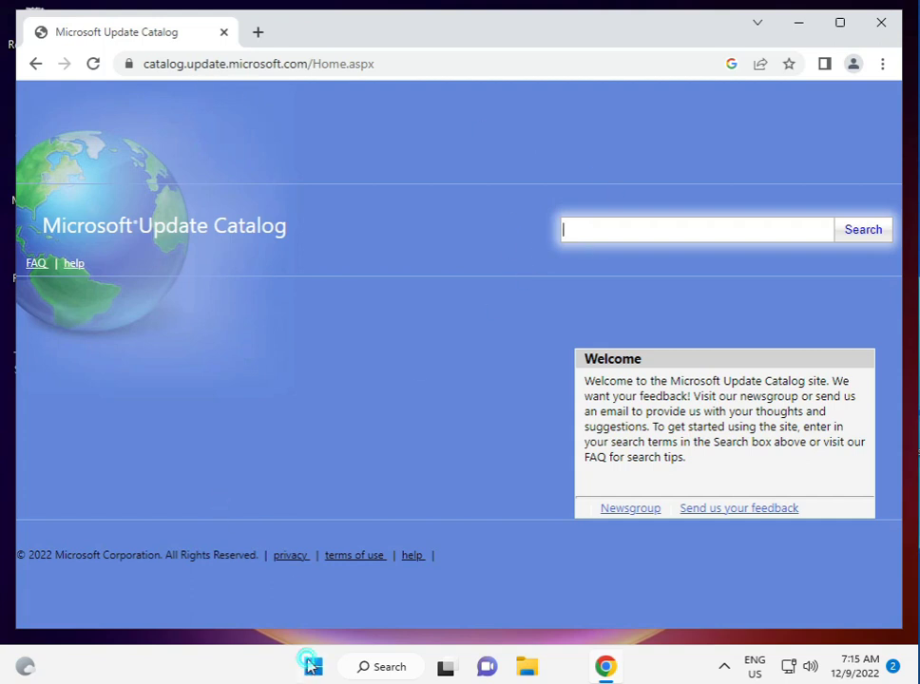
In Settings > Windows Update, start downloading the KB5019157 cumulative update.
{"action": "left_click", "coordinate": [312, 665]}
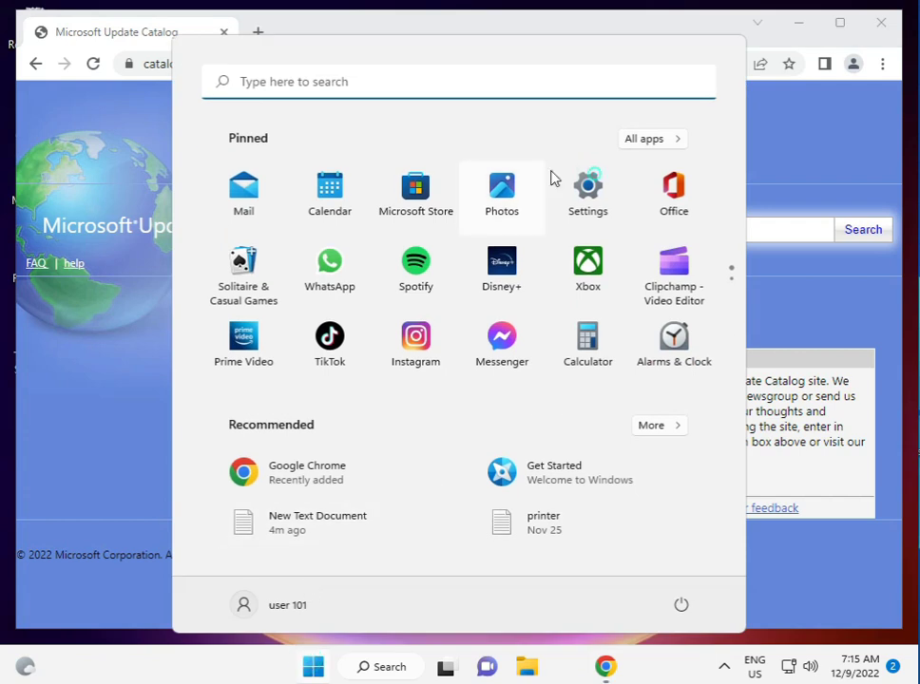
{"action": "left_click", "coordinate": [587, 186]}
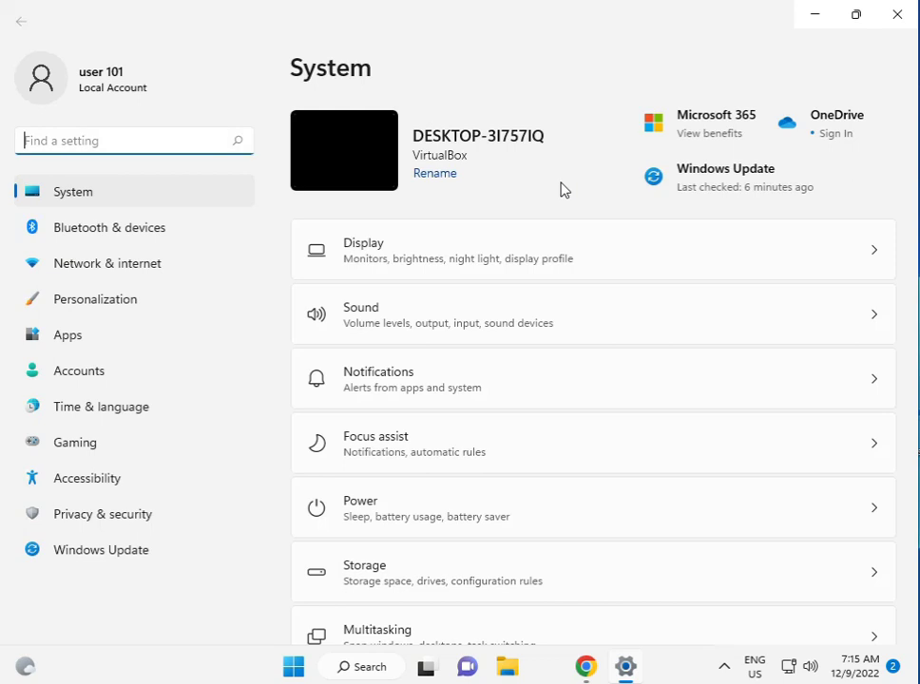
{"action": "left_click", "coordinate": [101, 550]}
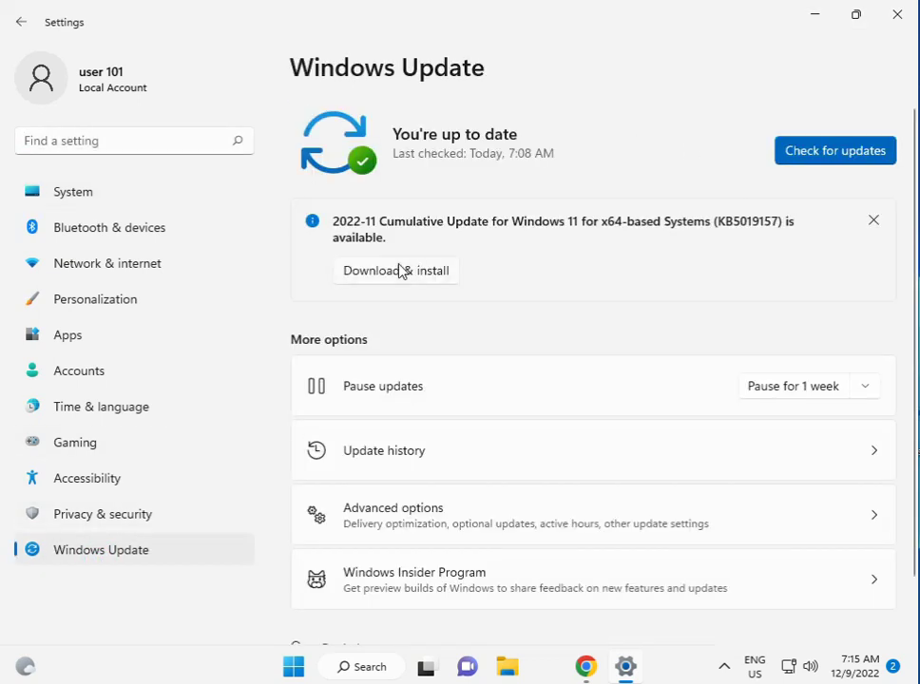
{"action": "left_click", "coordinate": [394, 269]}
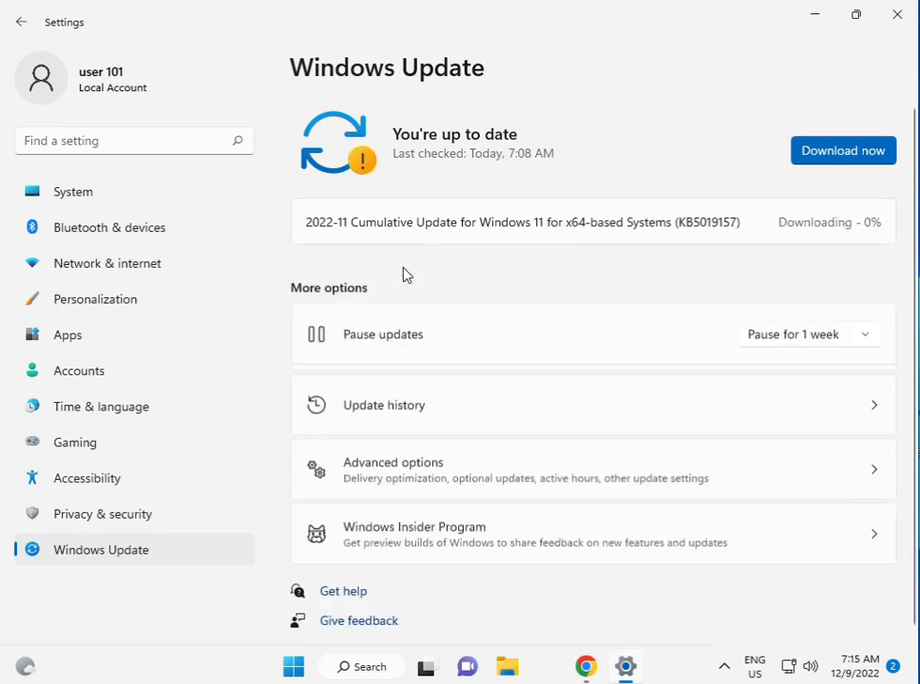